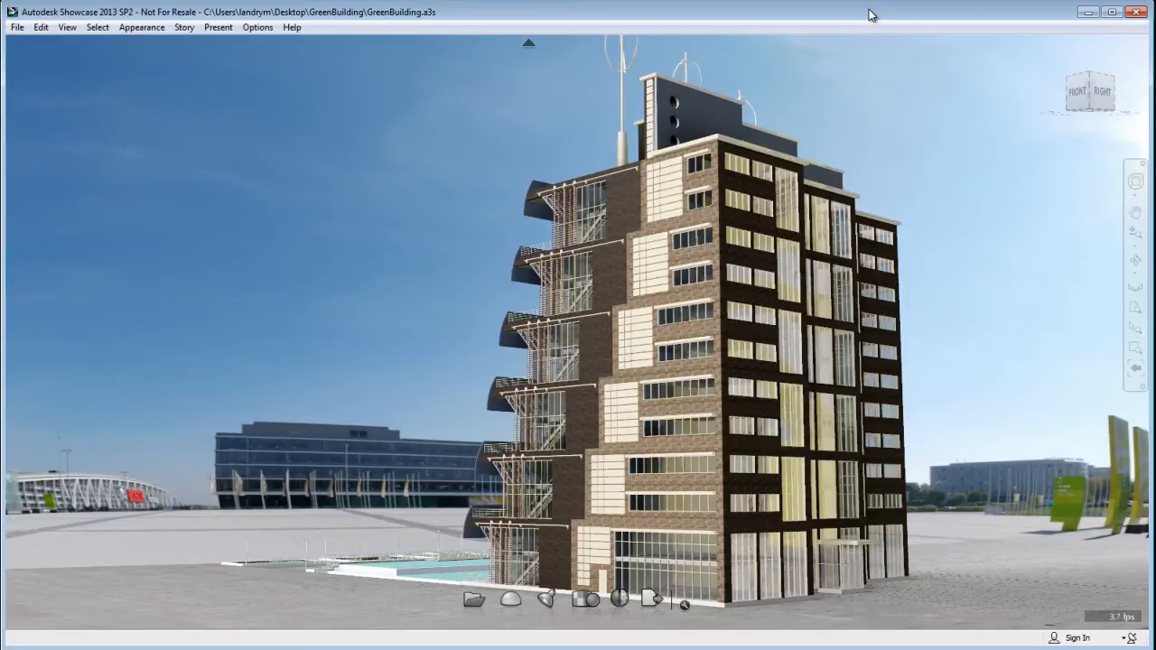
{"action": "mouse_move", "coordinate": [334, 123]}
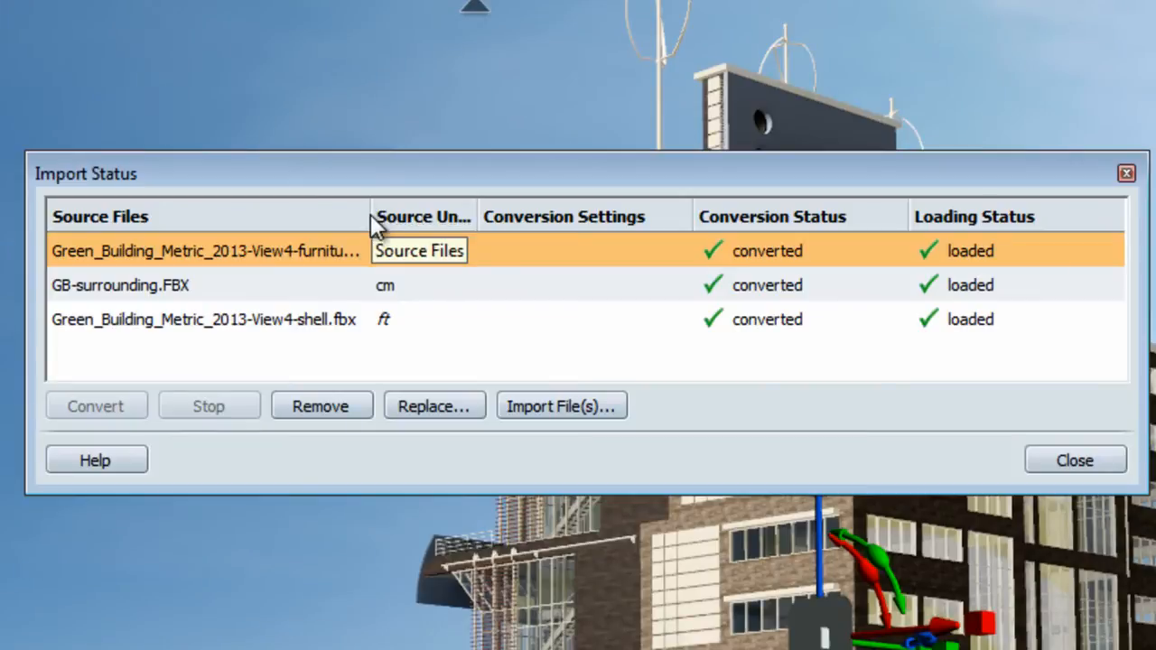
Close import status and show Scene Statistics: 23,350 objects, 2,311 groups, 5,114,240 polygons
{"action": "left_click", "coordinate": [120, 284]}
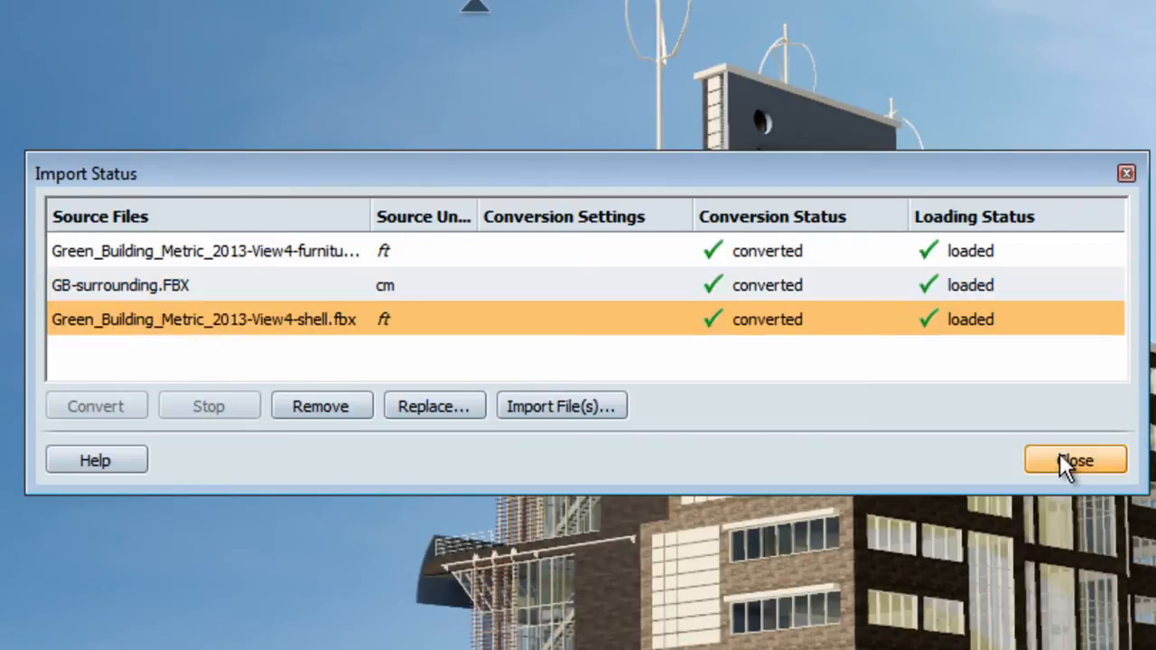
{"action": "left_click", "coordinate": [1075, 460]}
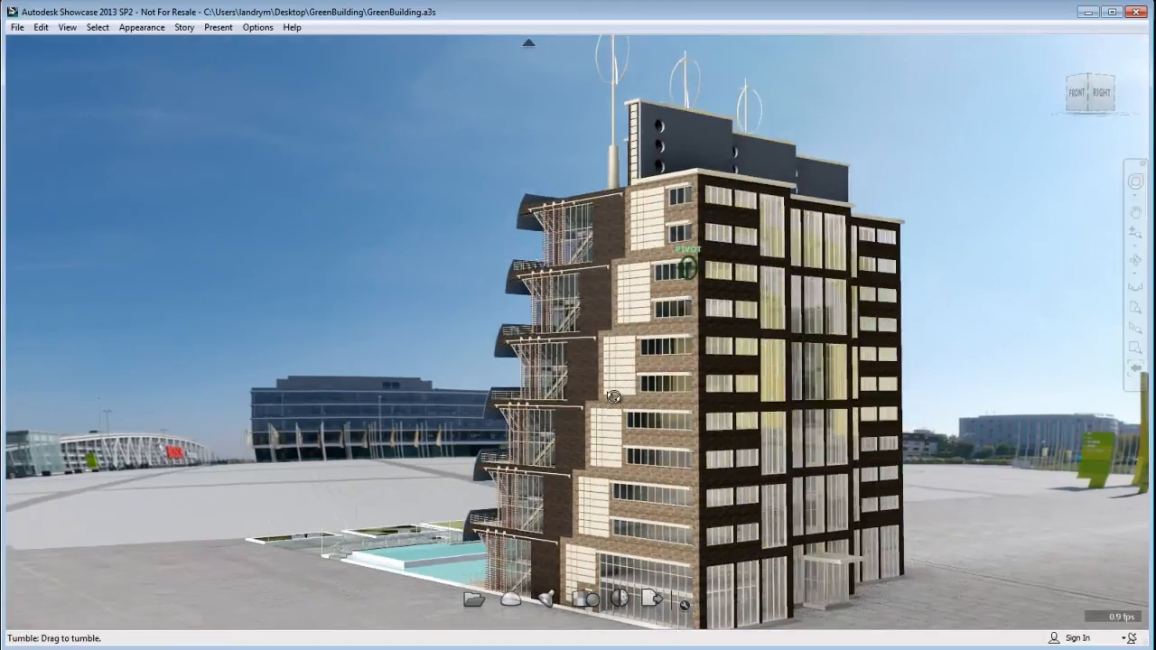
{"action": "left_click_drag", "start_coordinate": [612, 398], "coordinate": [554, 398]}
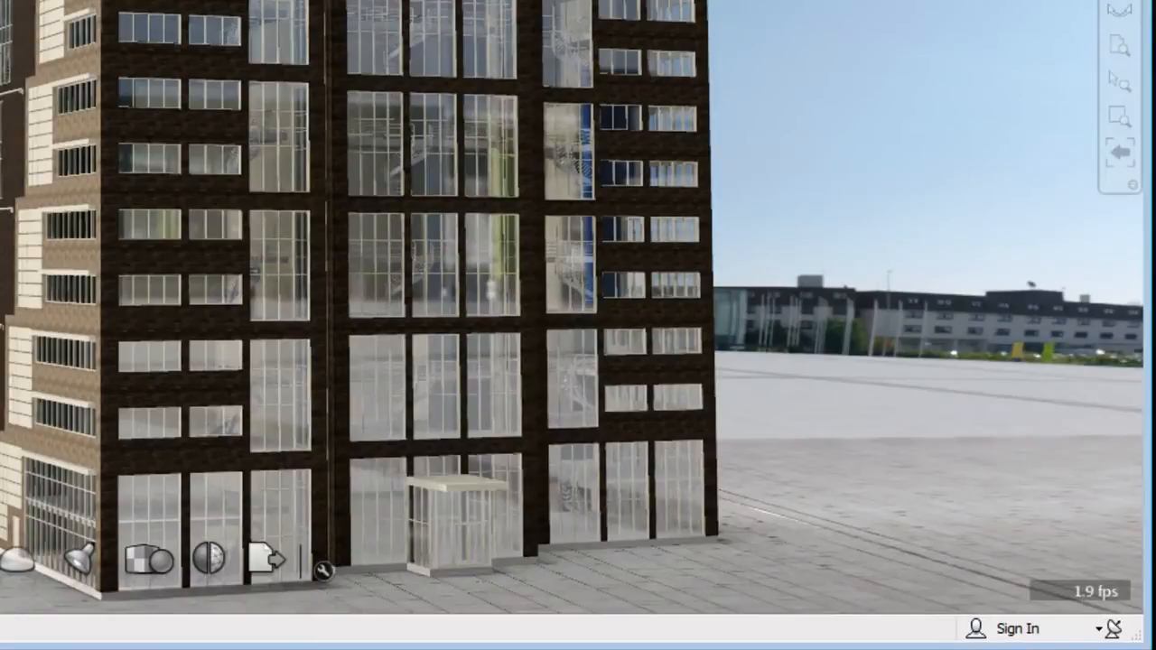
{"action": "mouse_move", "coordinate": [99, 190]}
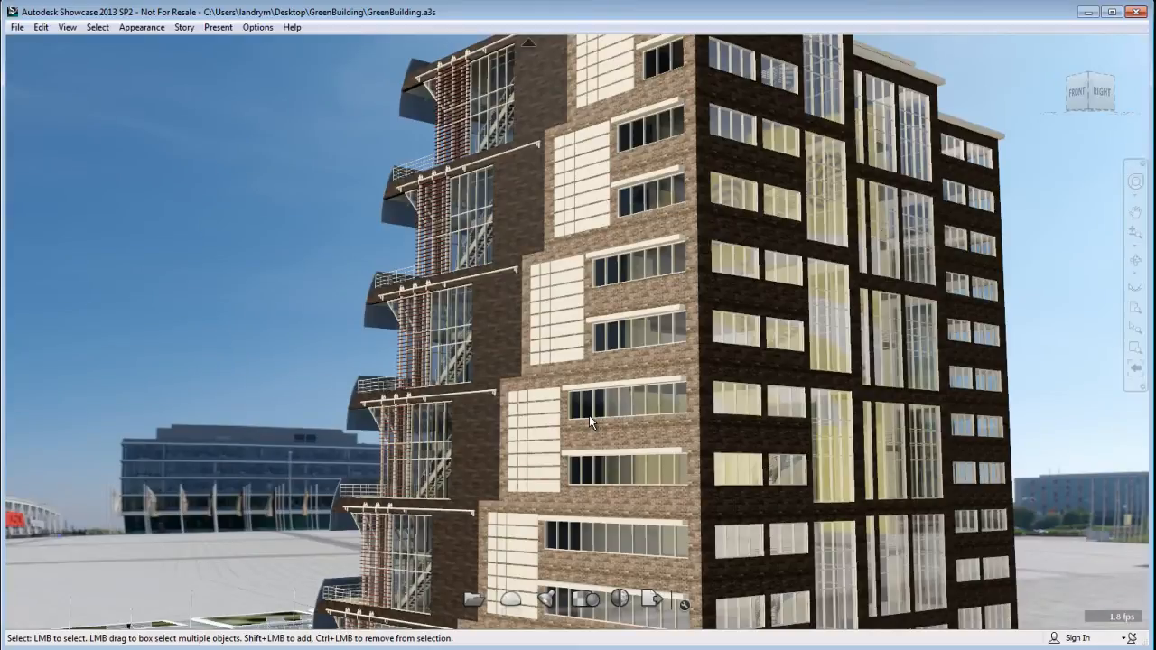
{"action": "mouse_move", "coordinate": [560, 362]}
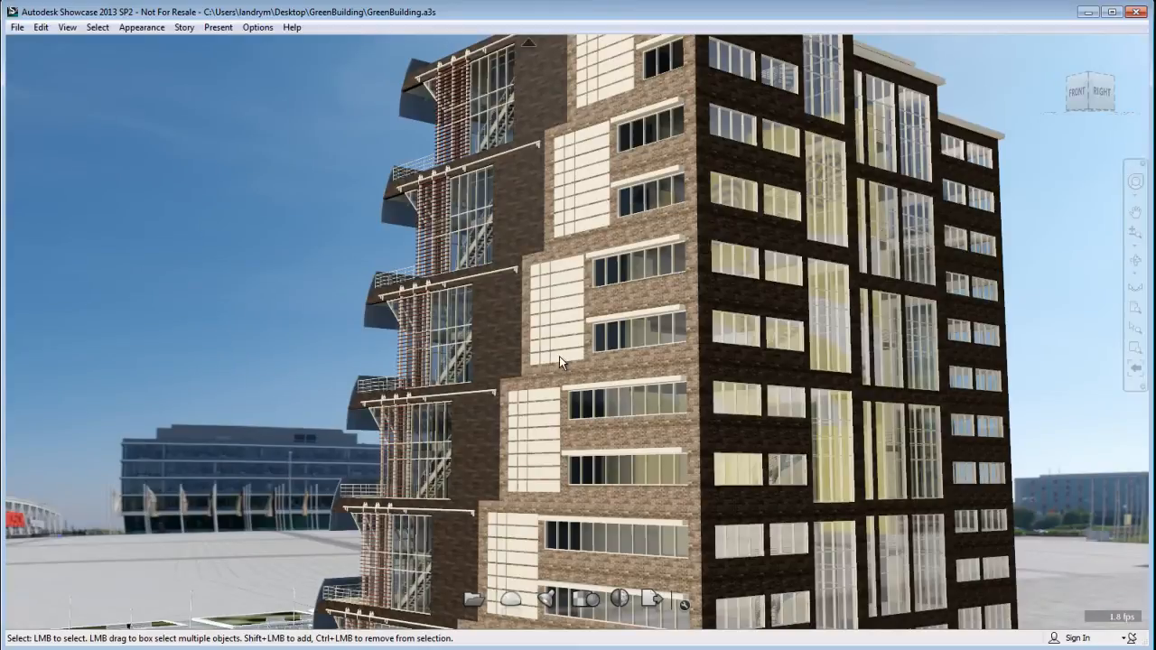
{"action": "mouse_move", "coordinate": [287, 107]}
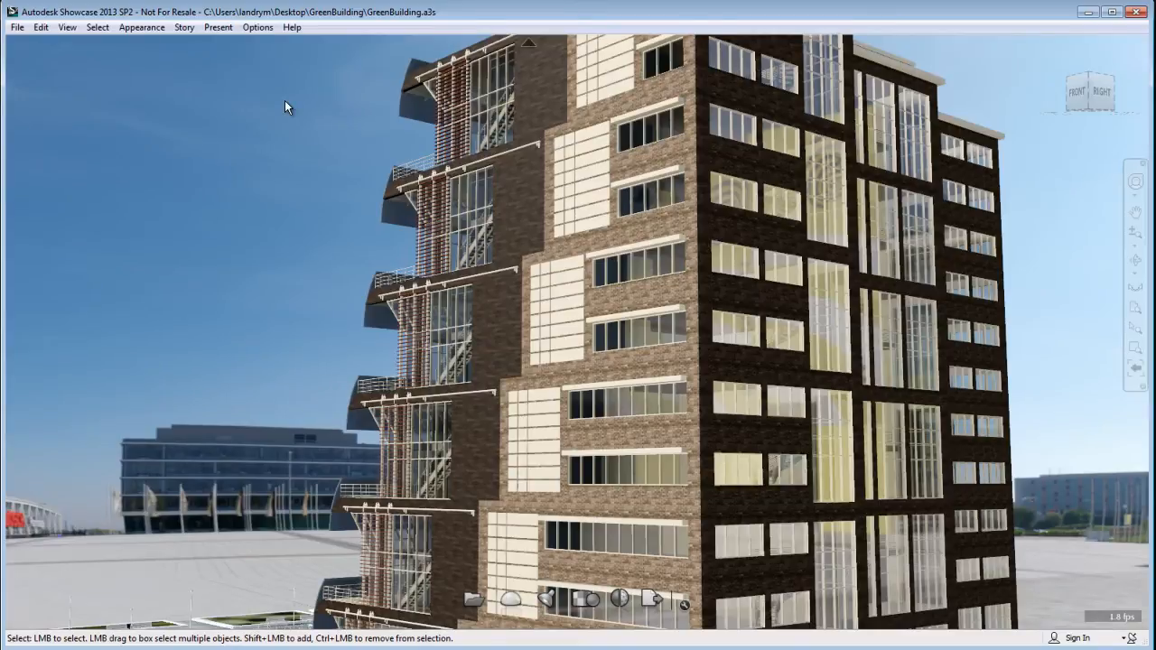
{"action": "left_click", "coordinate": [67, 27]}
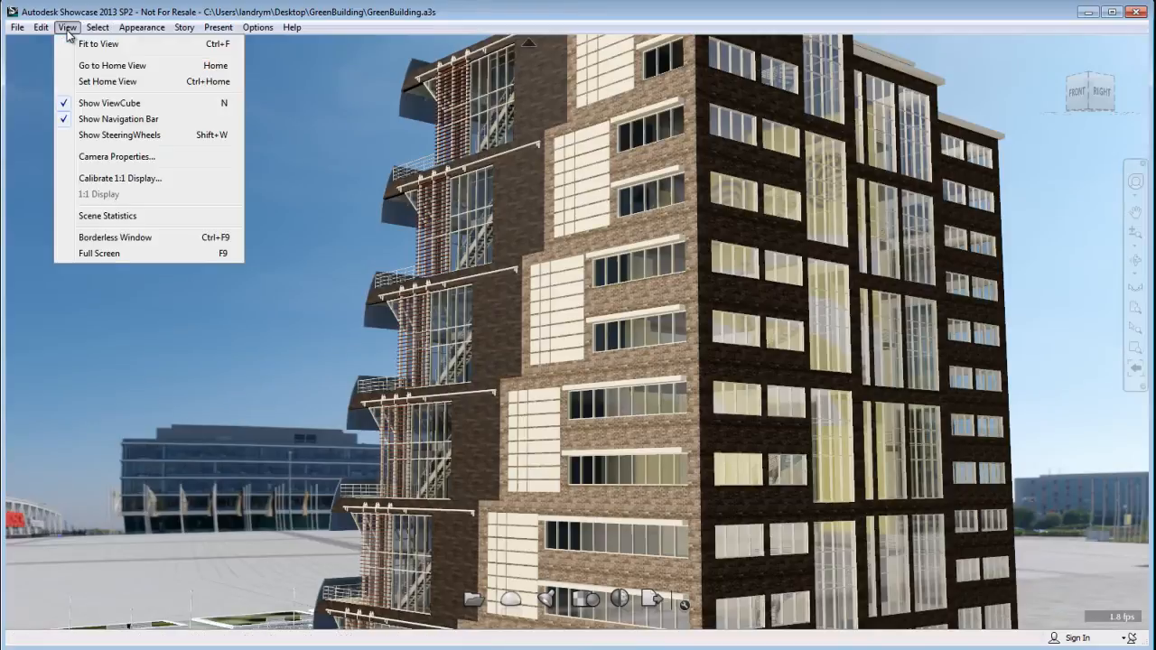
{"action": "left_click", "coordinate": [106, 215]}
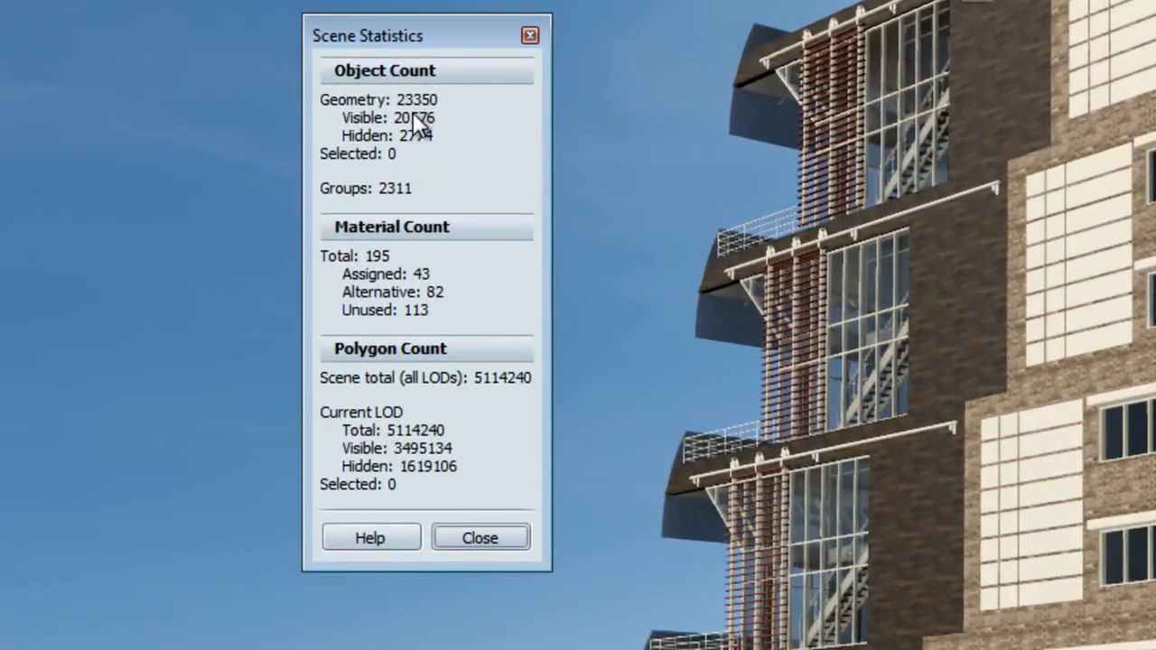
{"action": "mouse_move", "coordinate": [452, 117]}
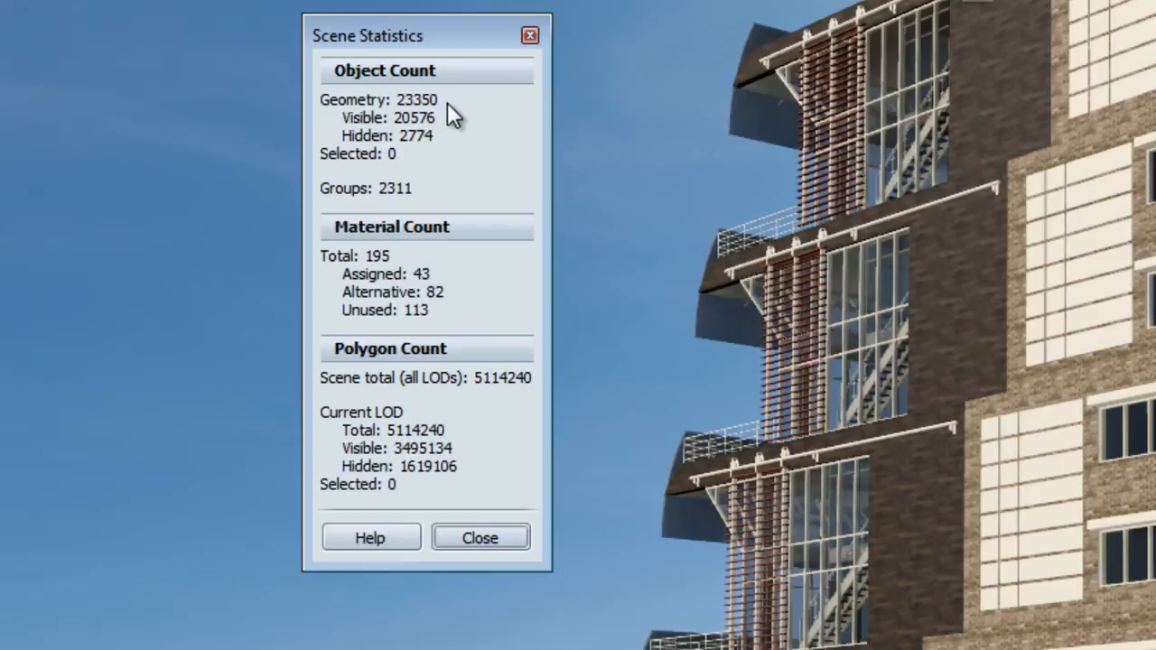
{"action": "mouse_move", "coordinate": [482, 416]}
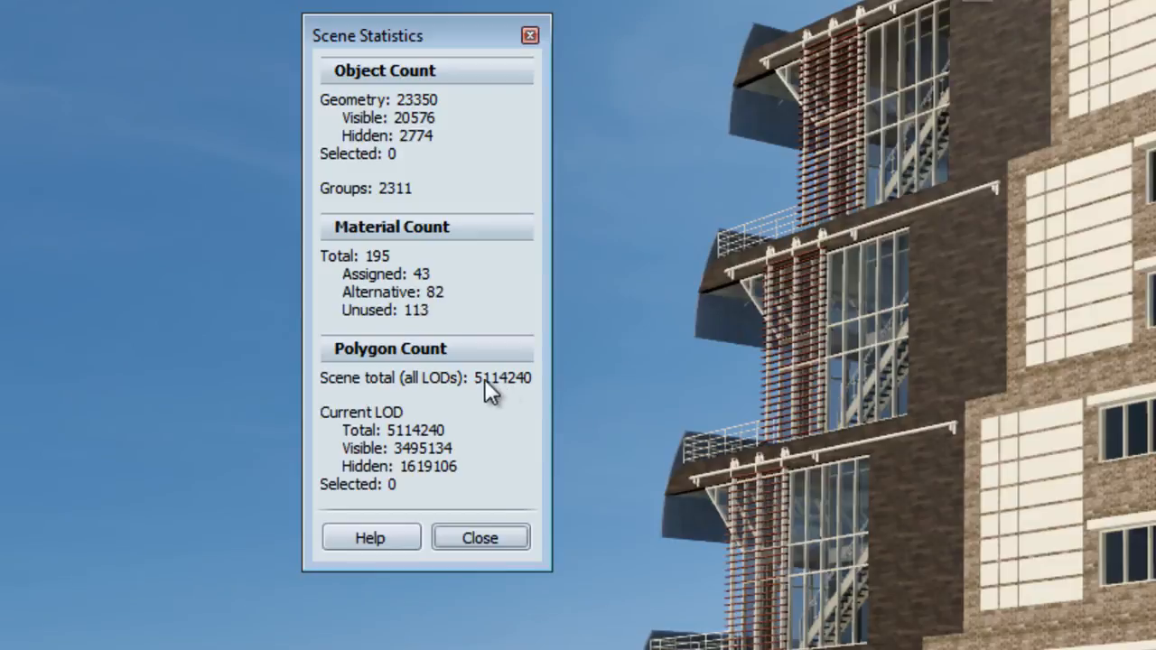
{"action": "mouse_move", "coordinate": [513, 127]}
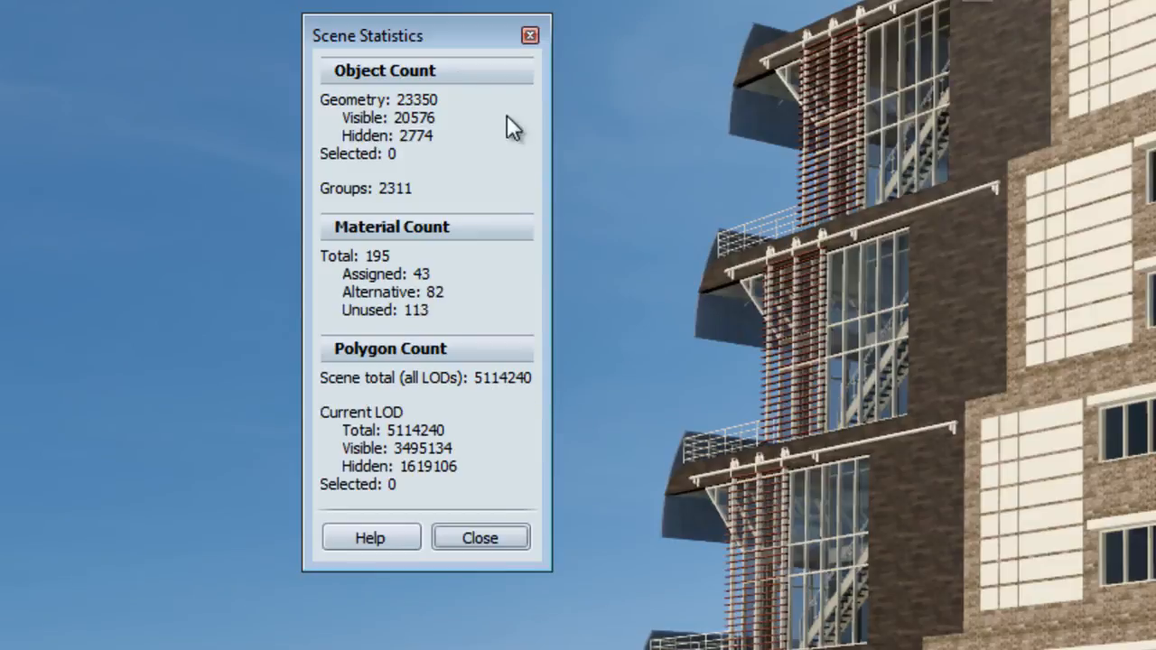
{"action": "mouse_move", "coordinate": [384, 178]}
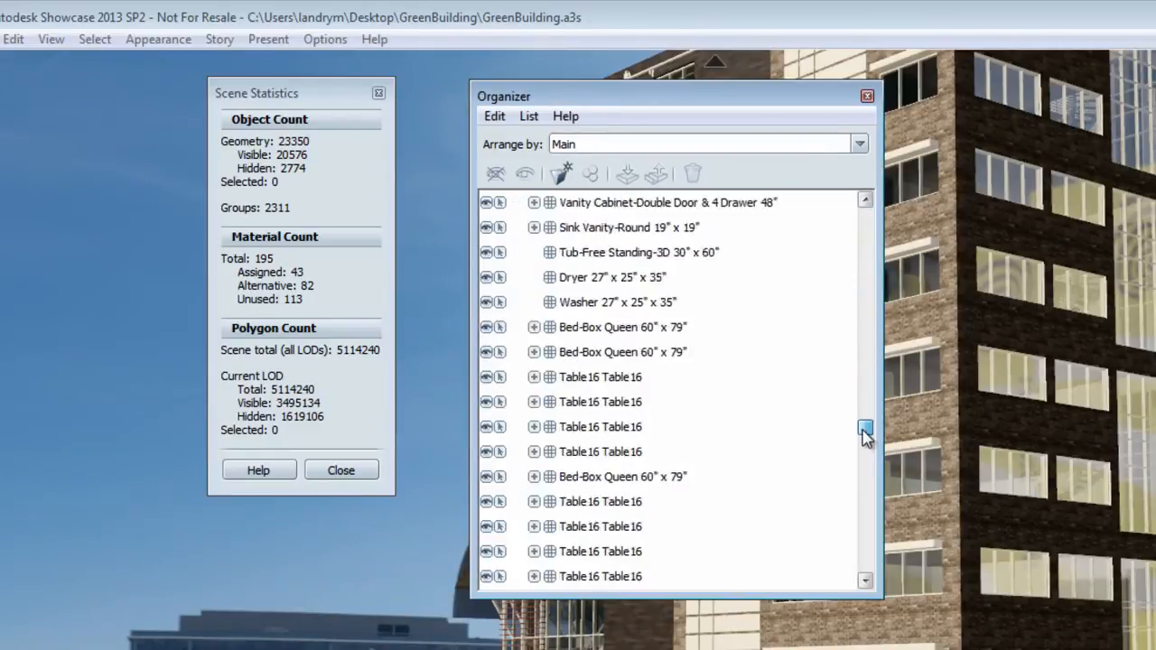
{"action": "scroll", "scroll_direction": "down", "scroll_amount": 3}
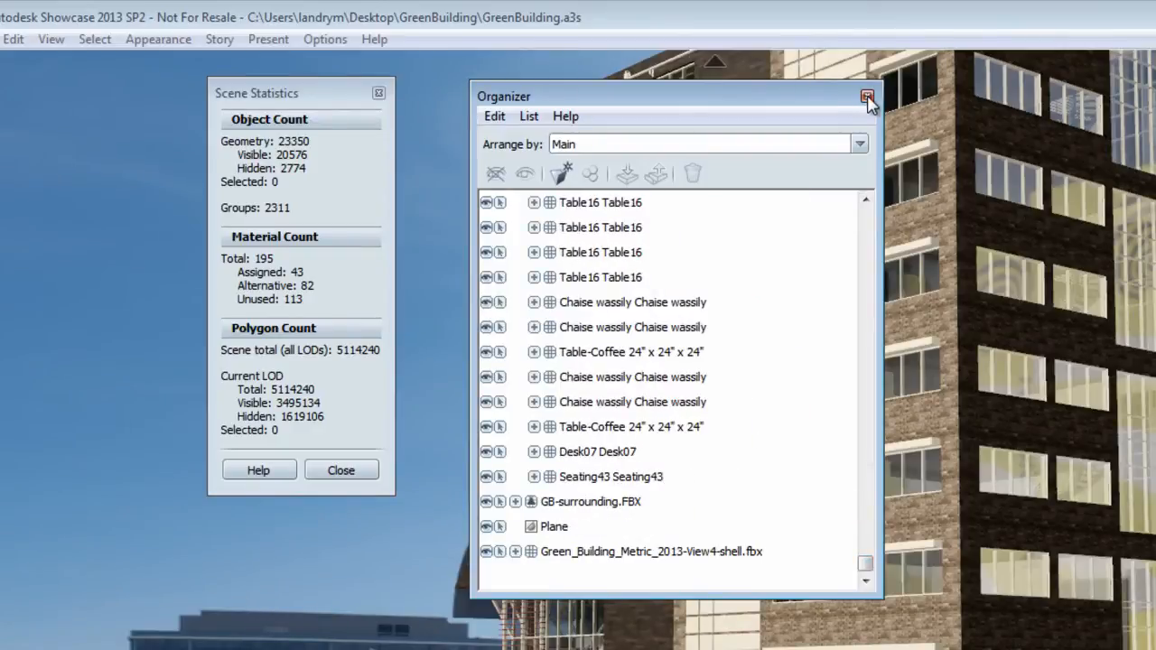
{"action": "left_click", "coordinate": [867, 97]}
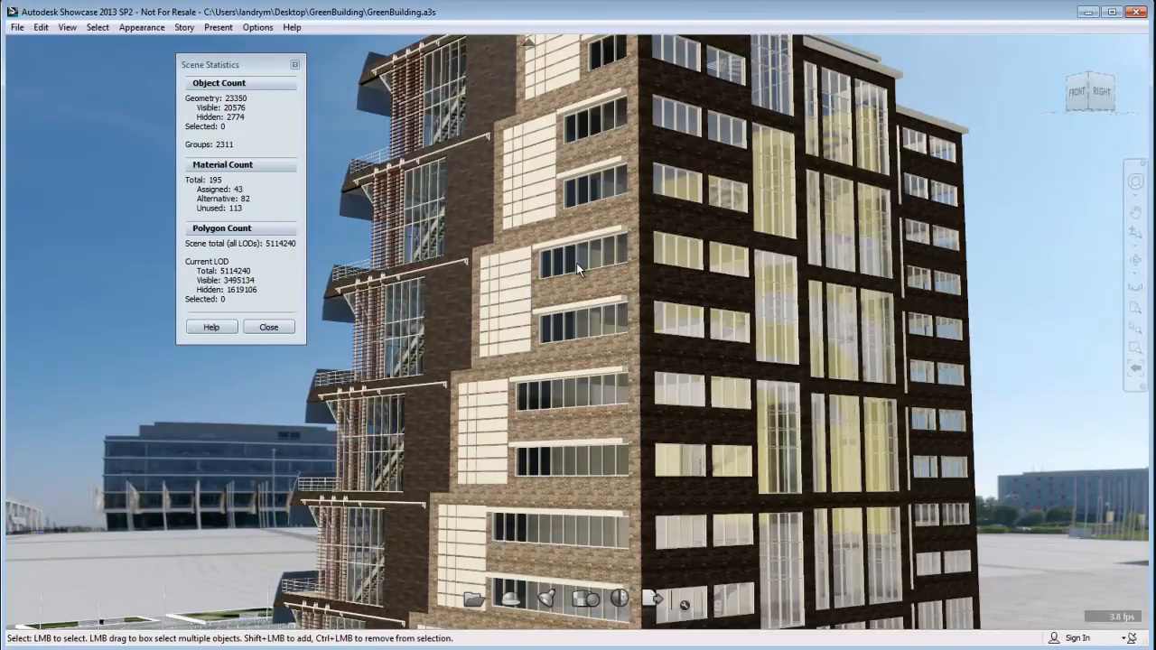
{"action": "mouse_move", "coordinate": [17, 28]}
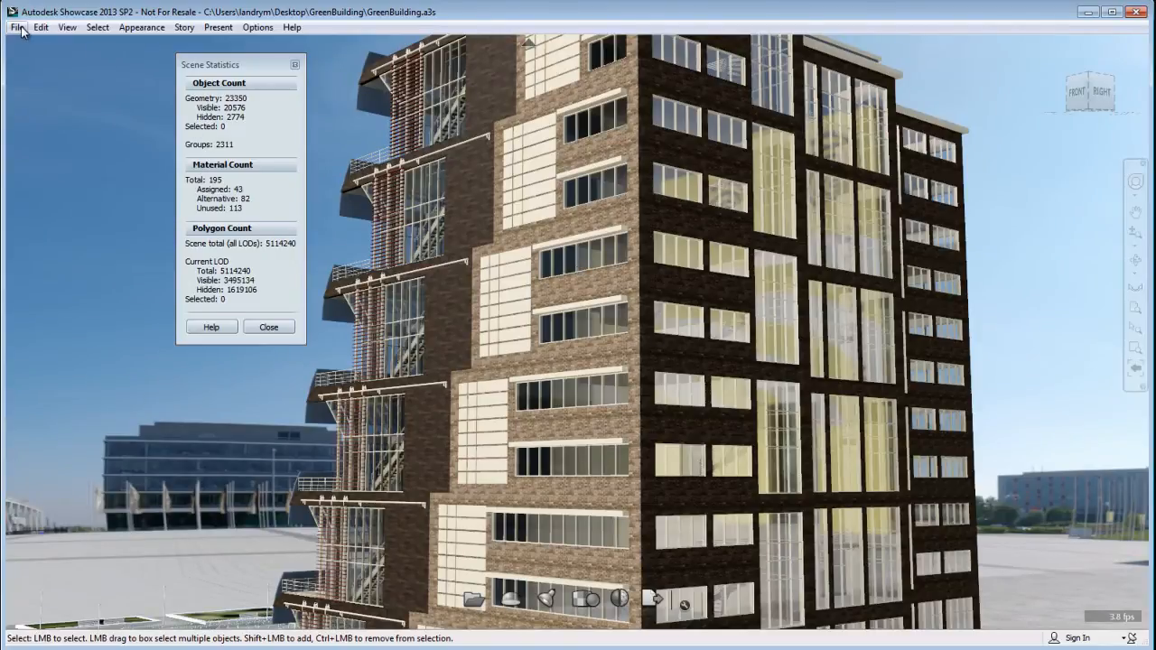
Add AutoGroupCustom.py from extras\Interactive in the Add-in Manager and close the dialog
{"action": "left_click", "coordinate": [18, 26]}
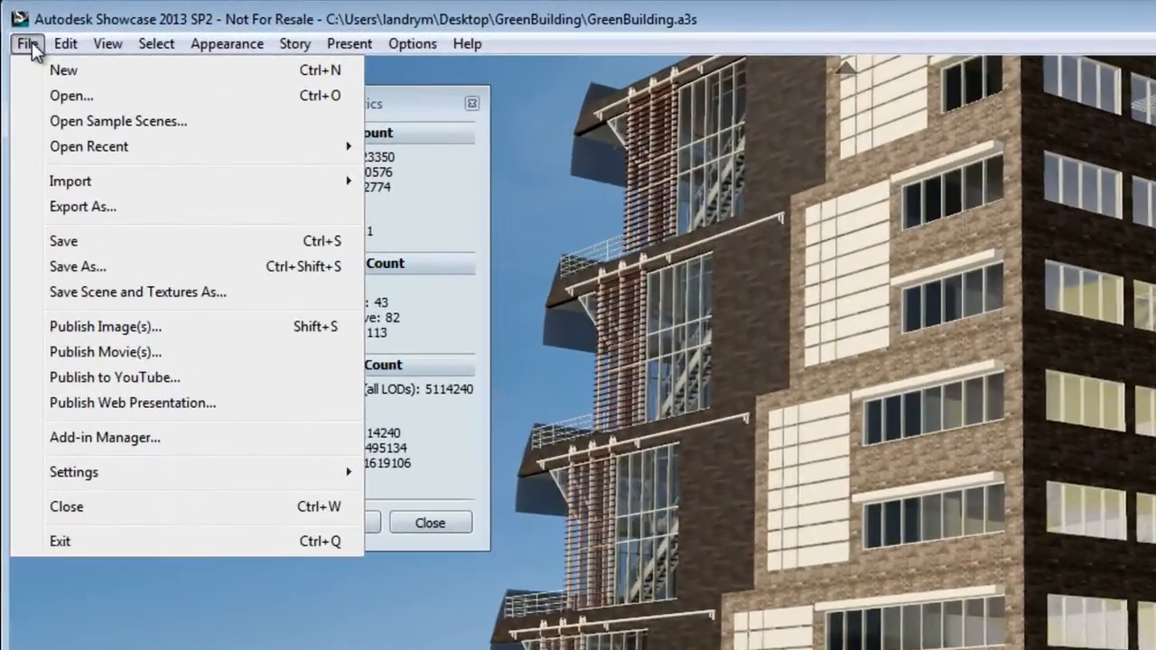
{"action": "mouse_move", "coordinate": [122, 450]}
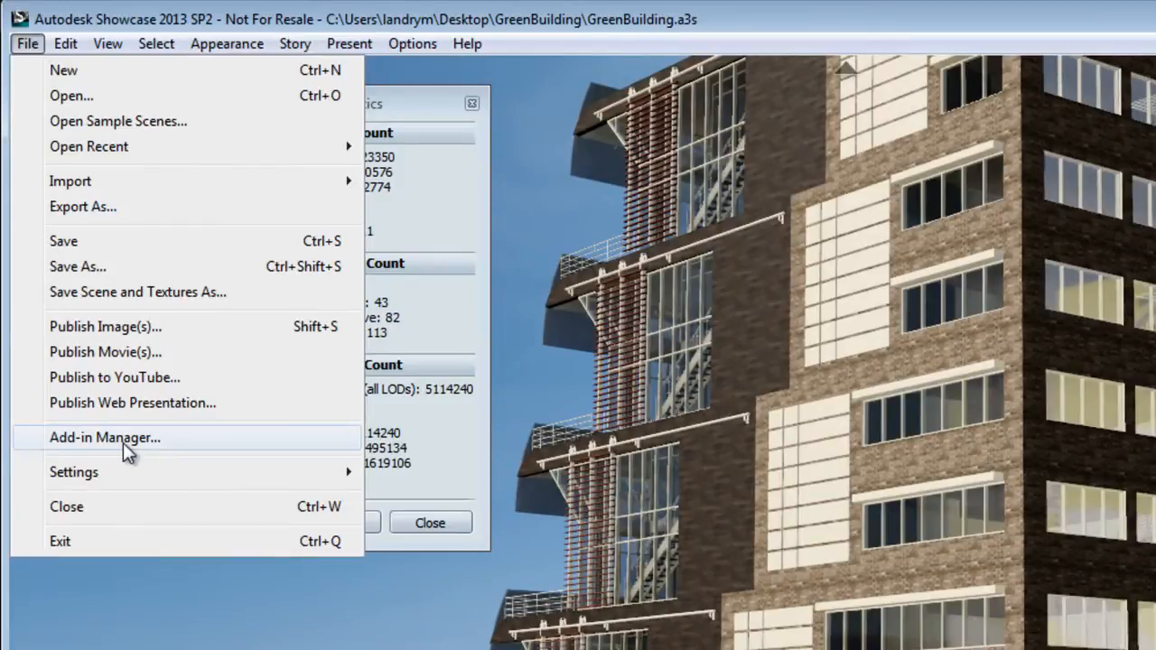
{"action": "left_click", "coordinate": [105, 437]}
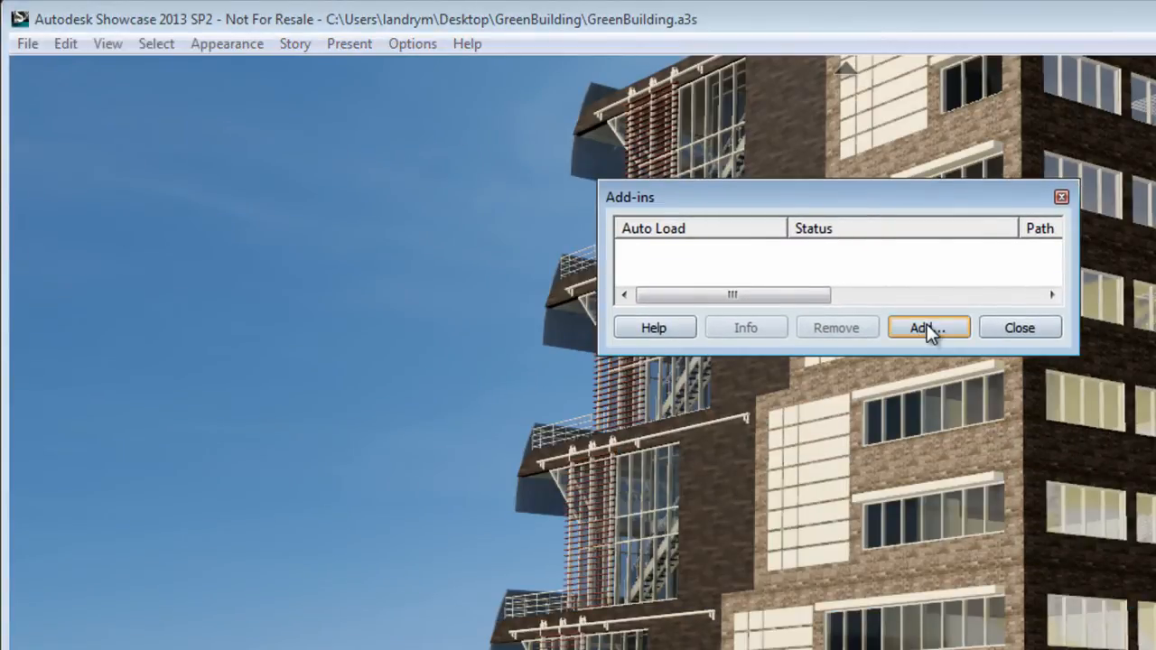
{"action": "left_click", "coordinate": [929, 327]}
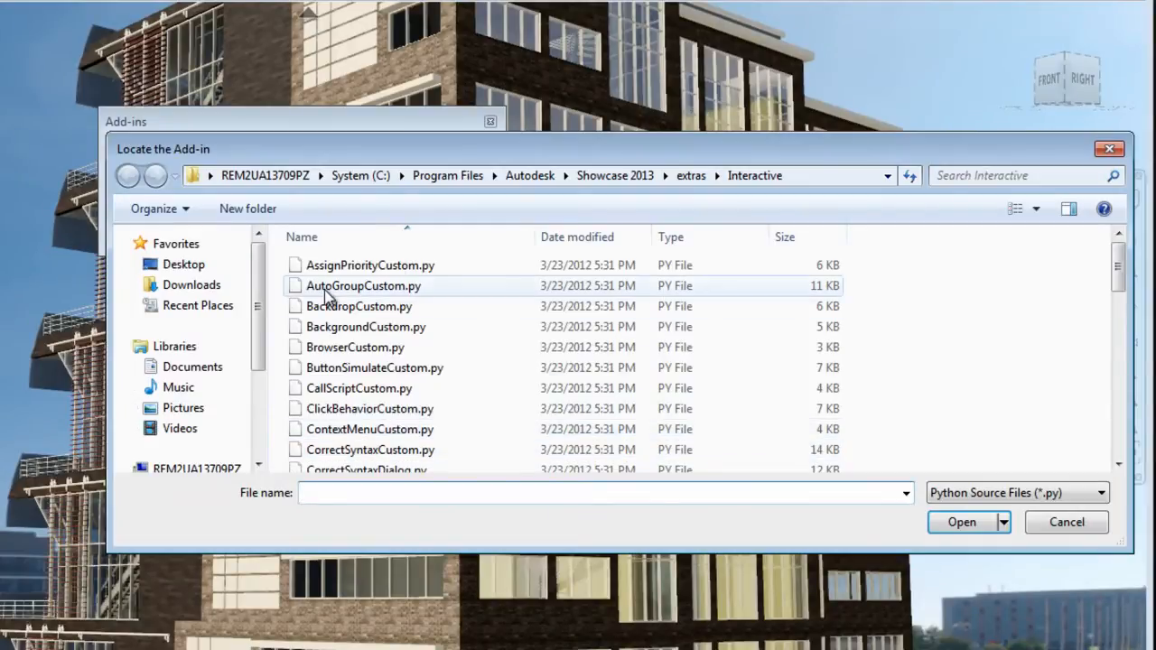
{"action": "left_click", "coordinate": [363, 285]}
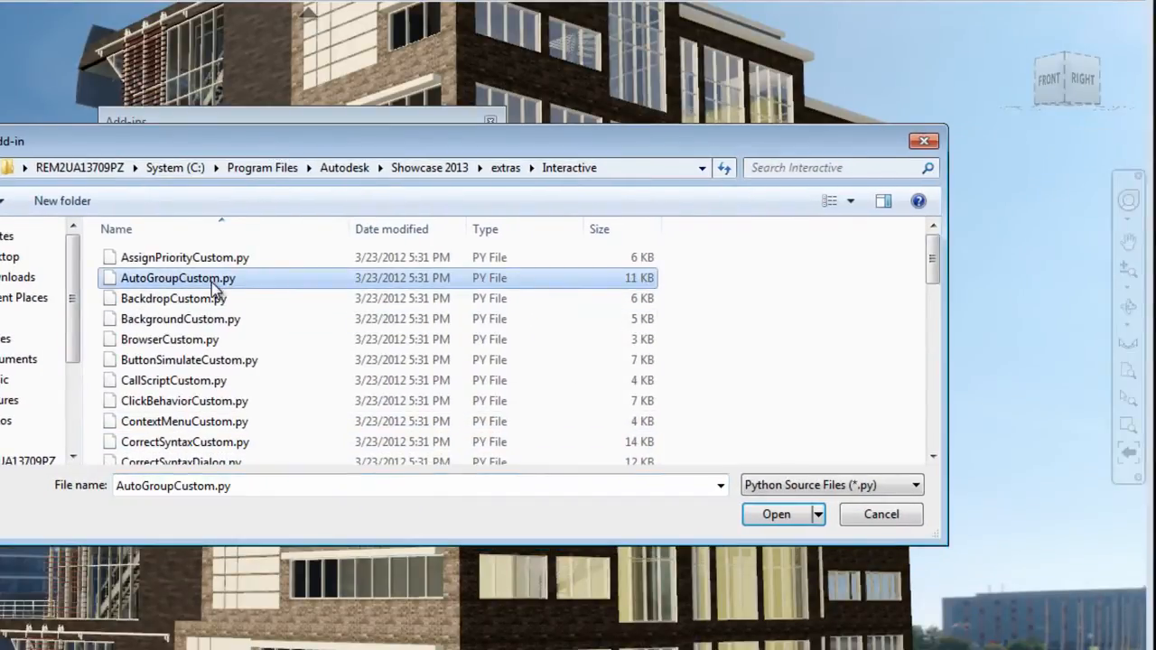
{"action": "mouse_move", "coordinate": [779, 514]}
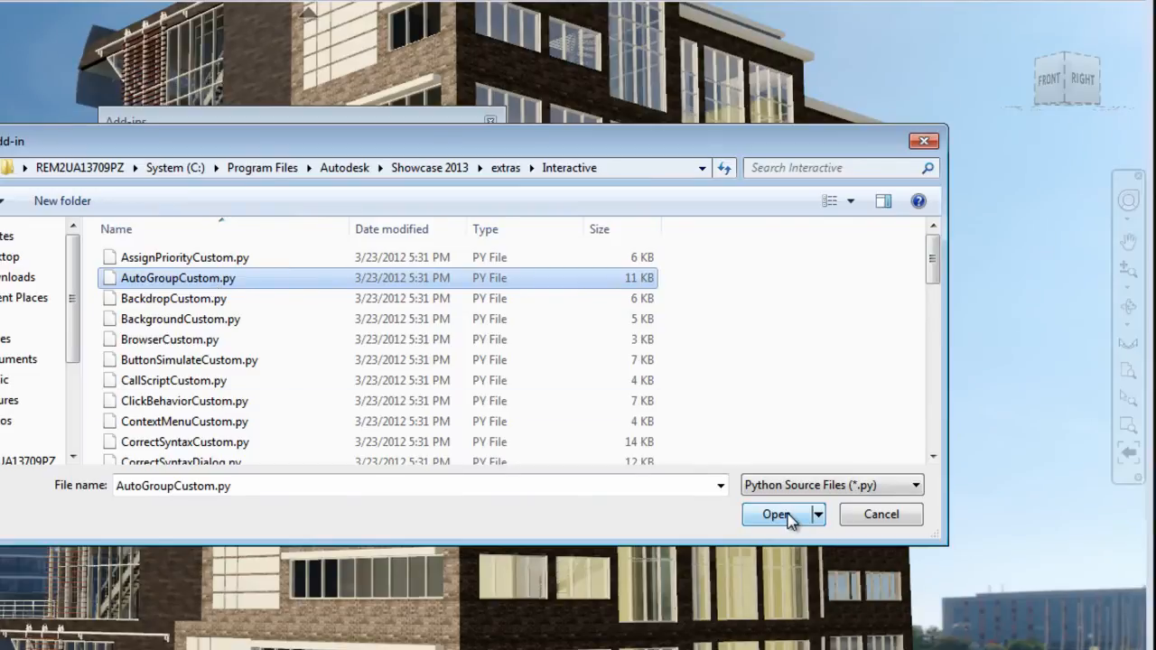
{"action": "left_click", "coordinate": [775, 514]}
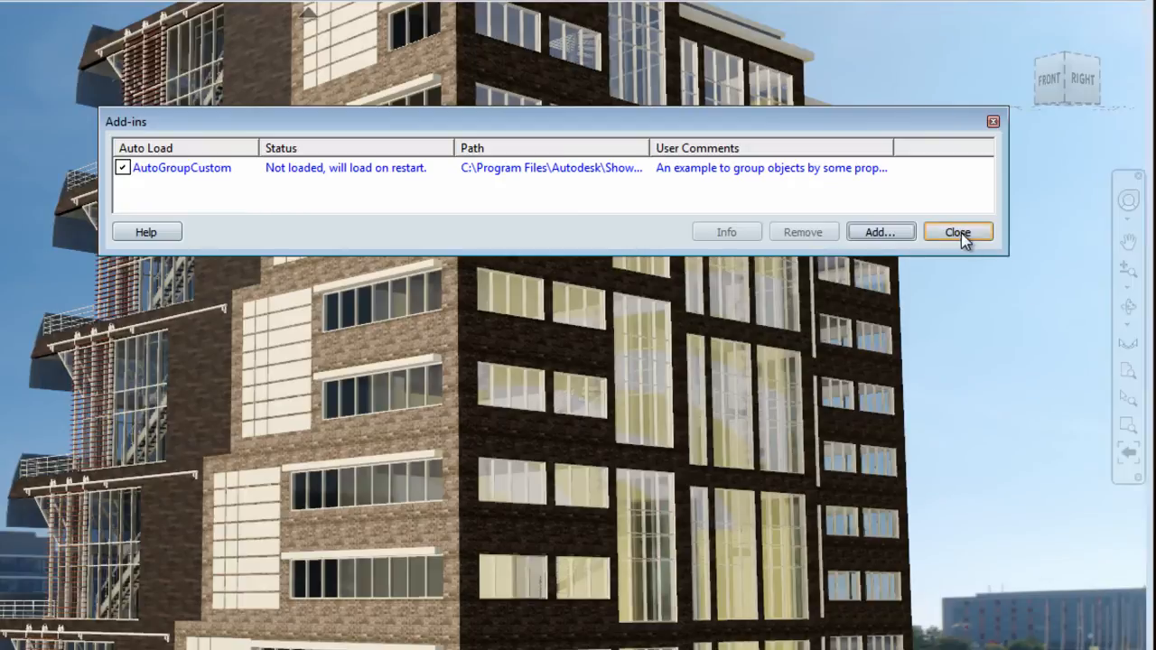
{"action": "left_click", "coordinate": [957, 232]}
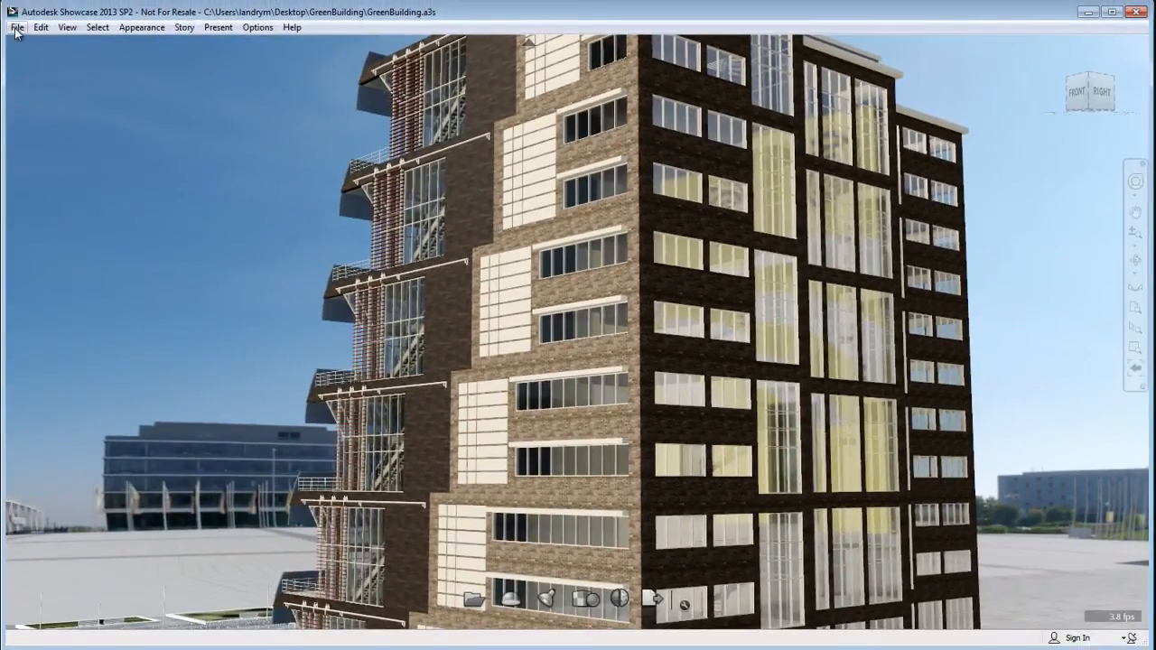
Relaunch Showcase, reopen GreenBuilding from the recent files and orbit around it
{"action": "left_click", "coordinate": [17, 26]}
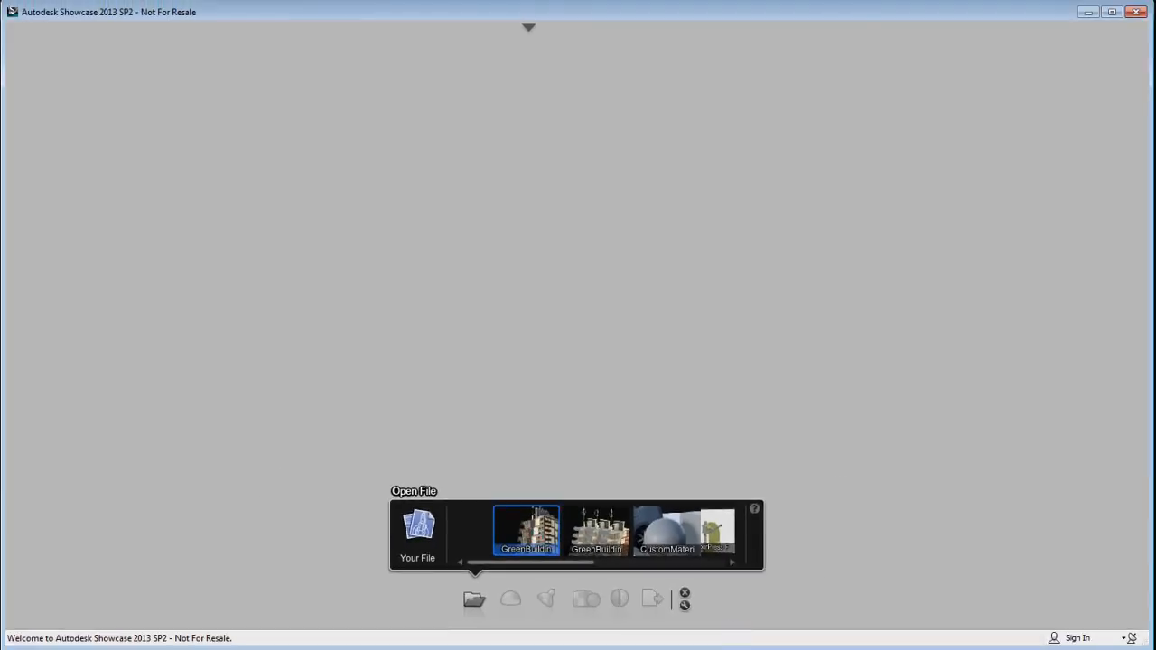
{"action": "double_click", "coordinate": [526, 530]}
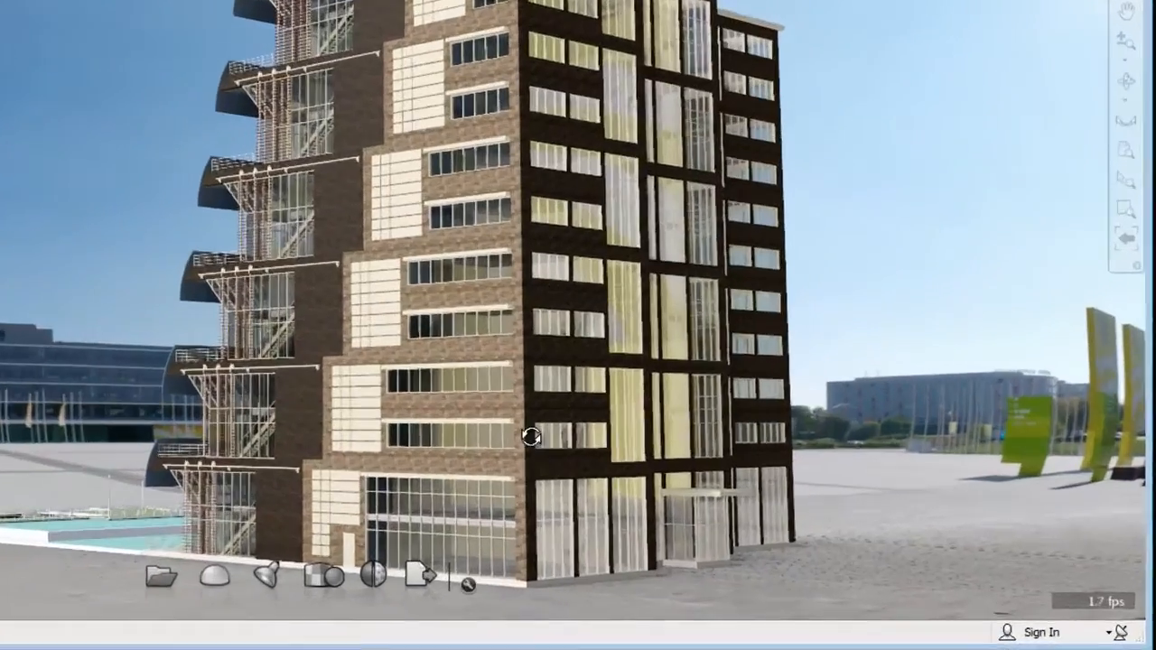
{"action": "left_click_drag", "start_coordinate": [531, 437], "coordinate": [459, 429]}
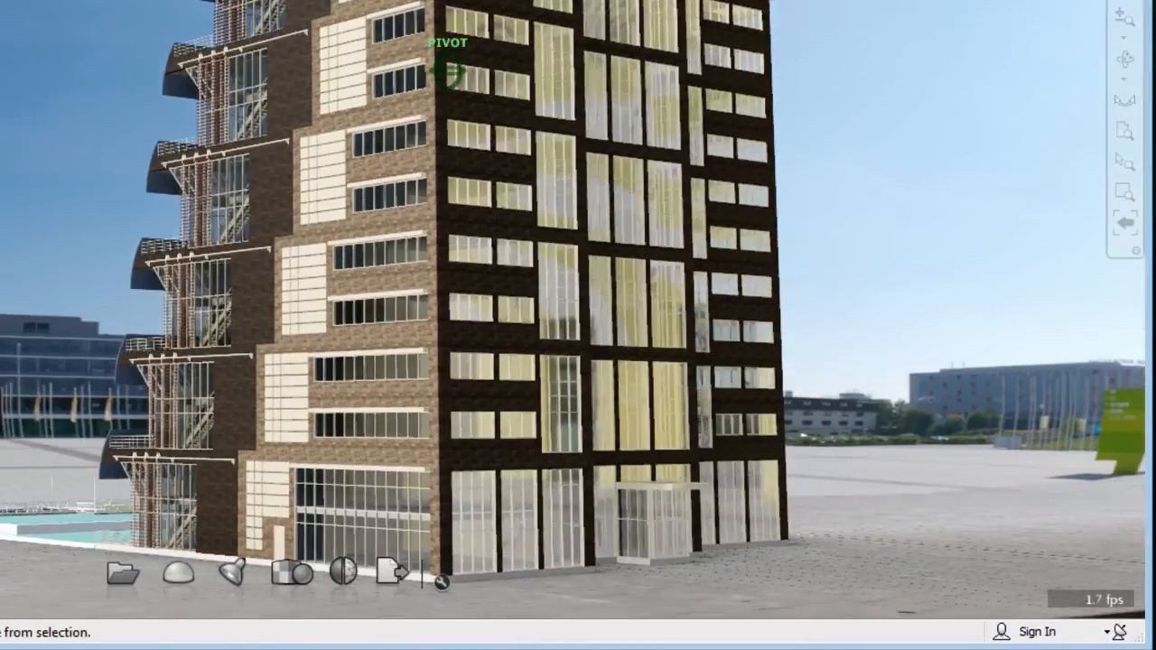
{"action": "left_click", "coordinate": [102, 40]}
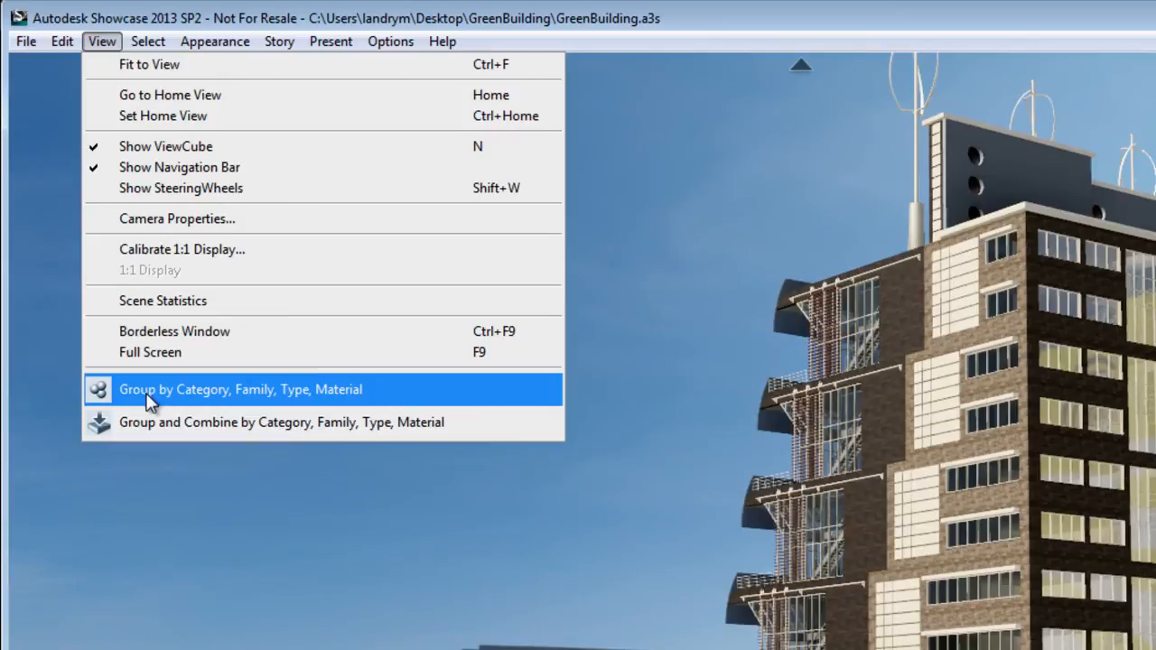
{"action": "mouse_move", "coordinate": [185, 563]}
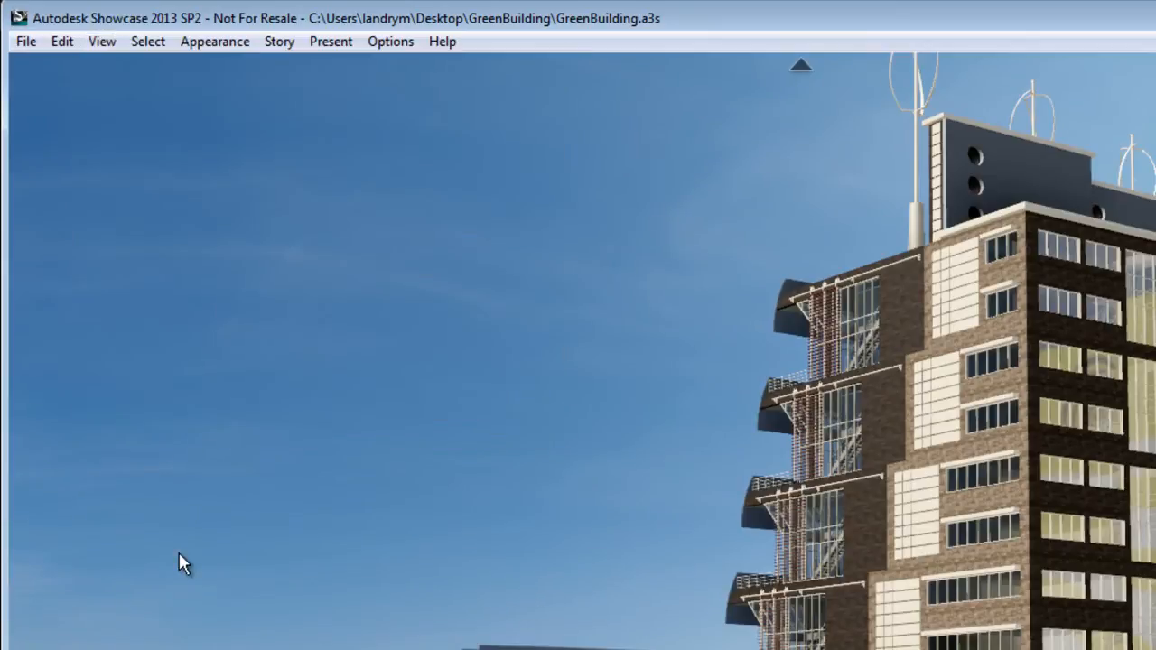
{"action": "left_click", "coordinate": [98, 27]}
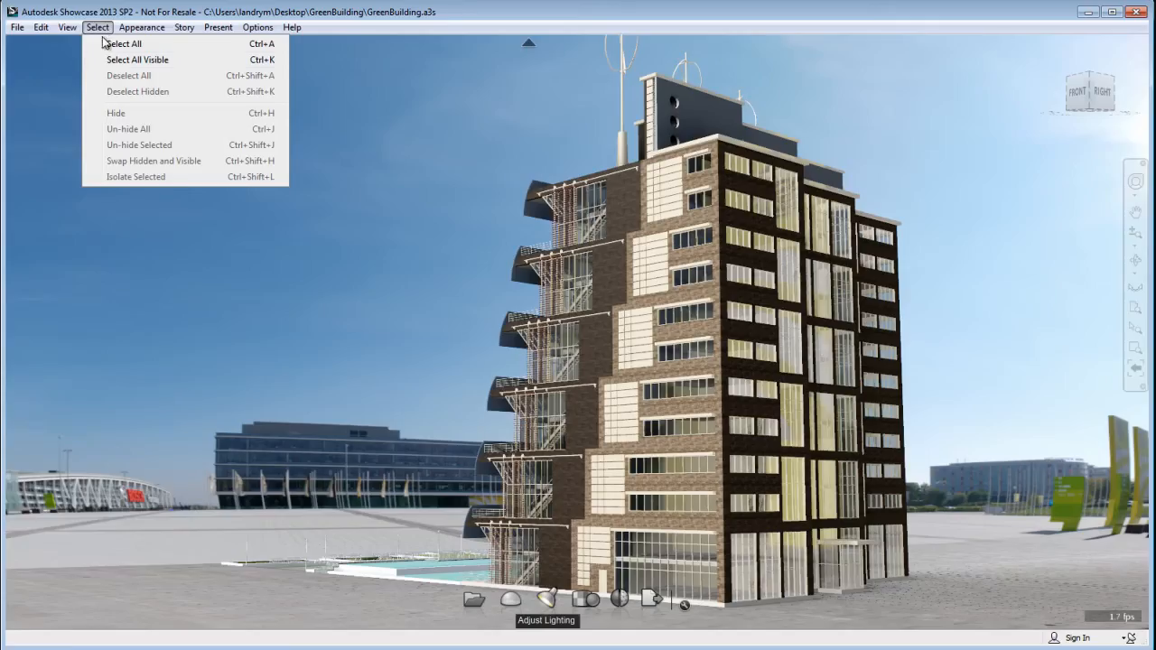
Select every object in the GreenBuilding scene with Select All
{"action": "left_click", "coordinate": [97, 27]}
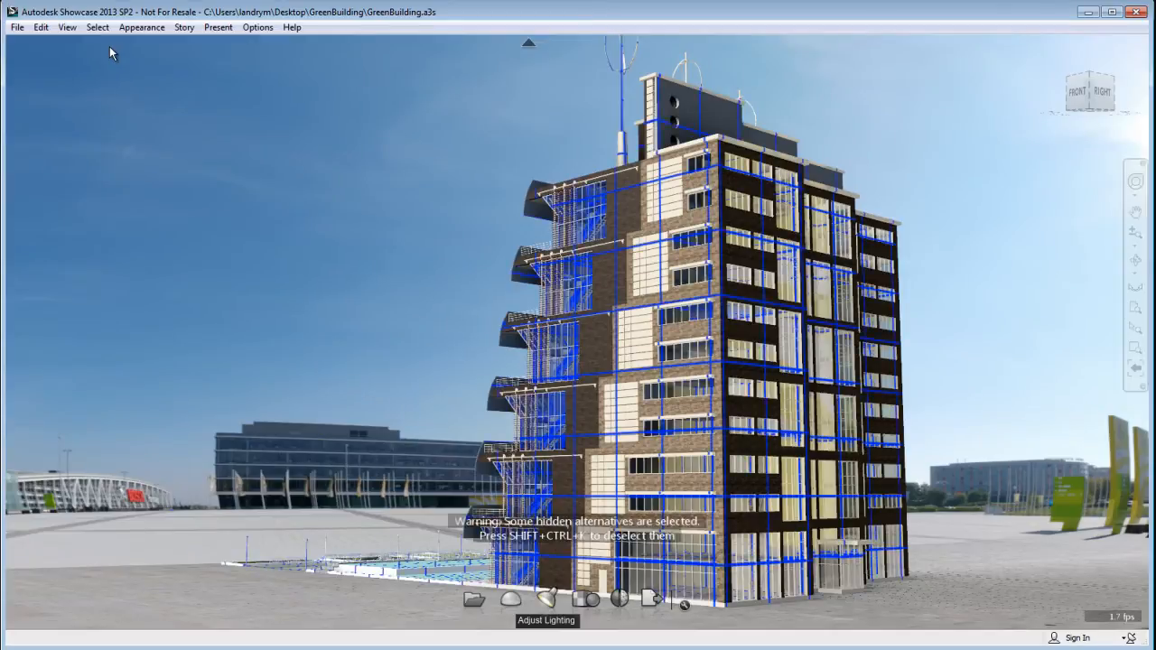
{"action": "left_click", "coordinate": [67, 27]}
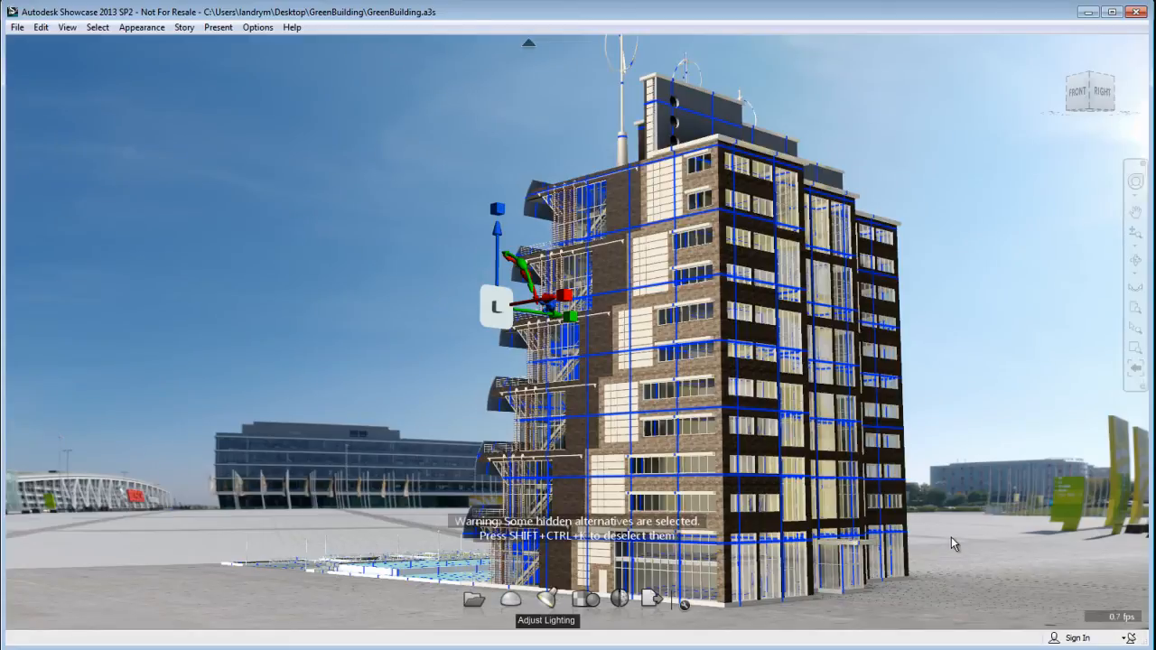
{"action": "mouse_move", "coordinate": [956, 528]}
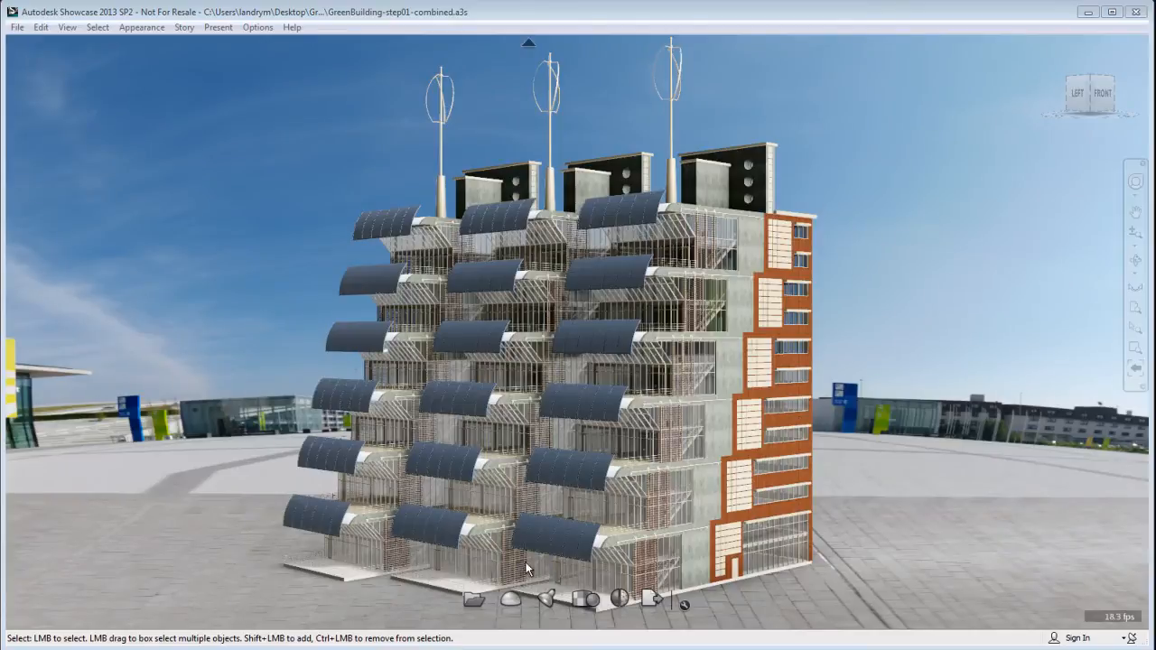
Open GreenBuilding-step01-combined.a3s and zoom in on the curved solar shade panels
{"action": "left_click", "coordinate": [16, 27]}
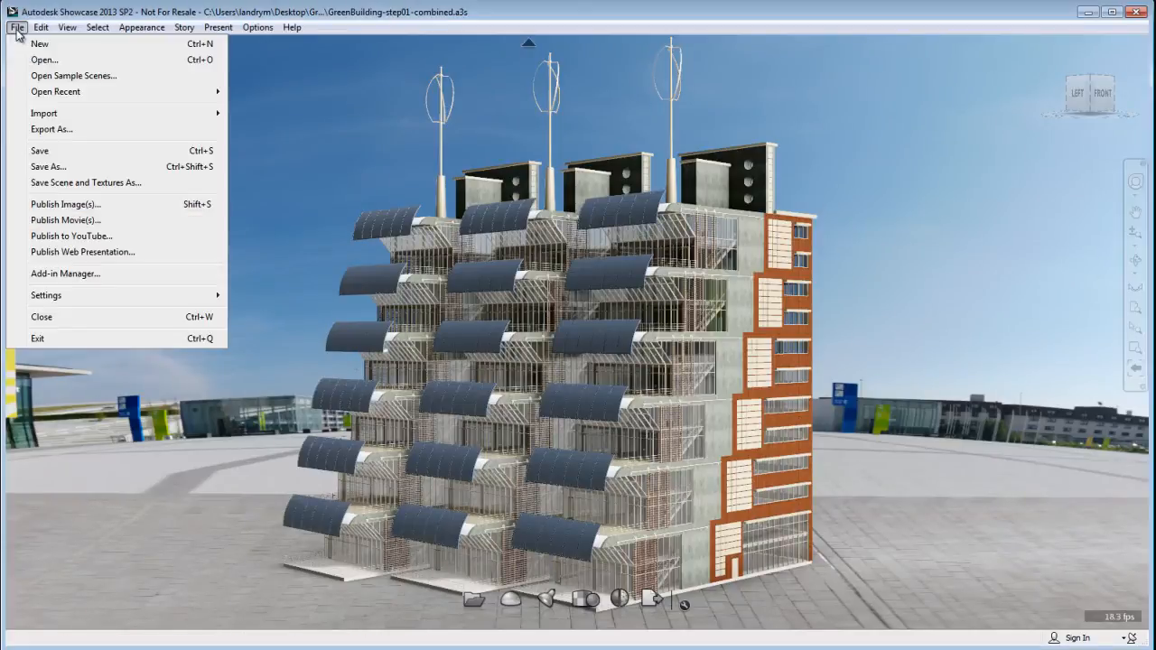
{"action": "mouse_move", "coordinate": [48, 166]}
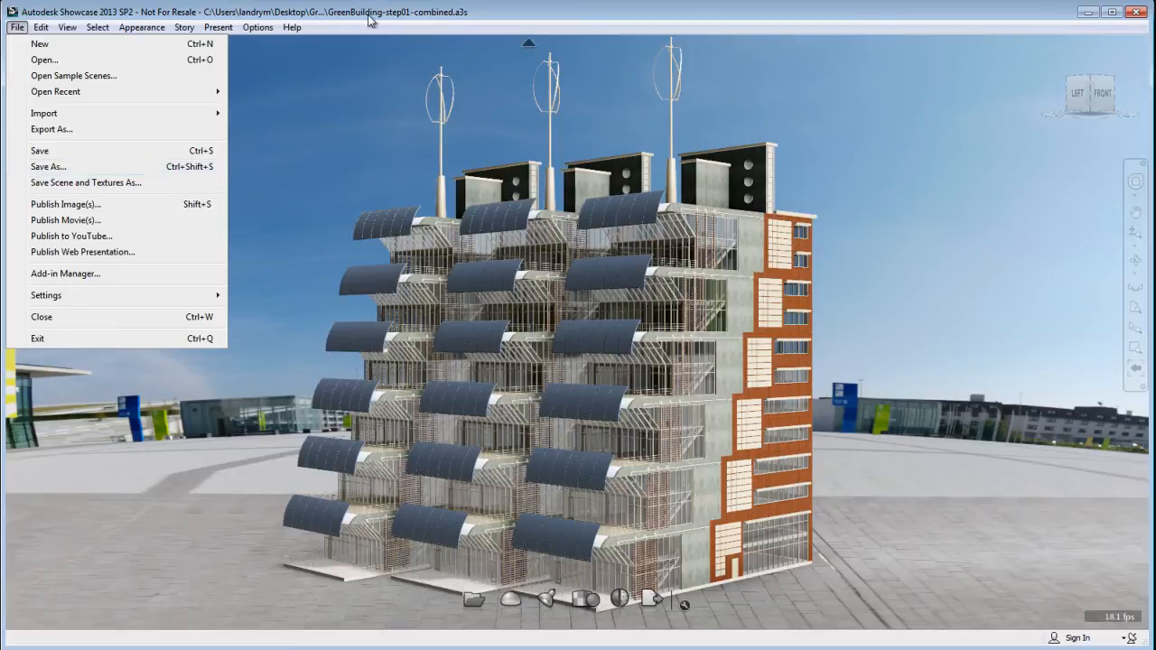
{"action": "mouse_move", "coordinate": [449, 22]}
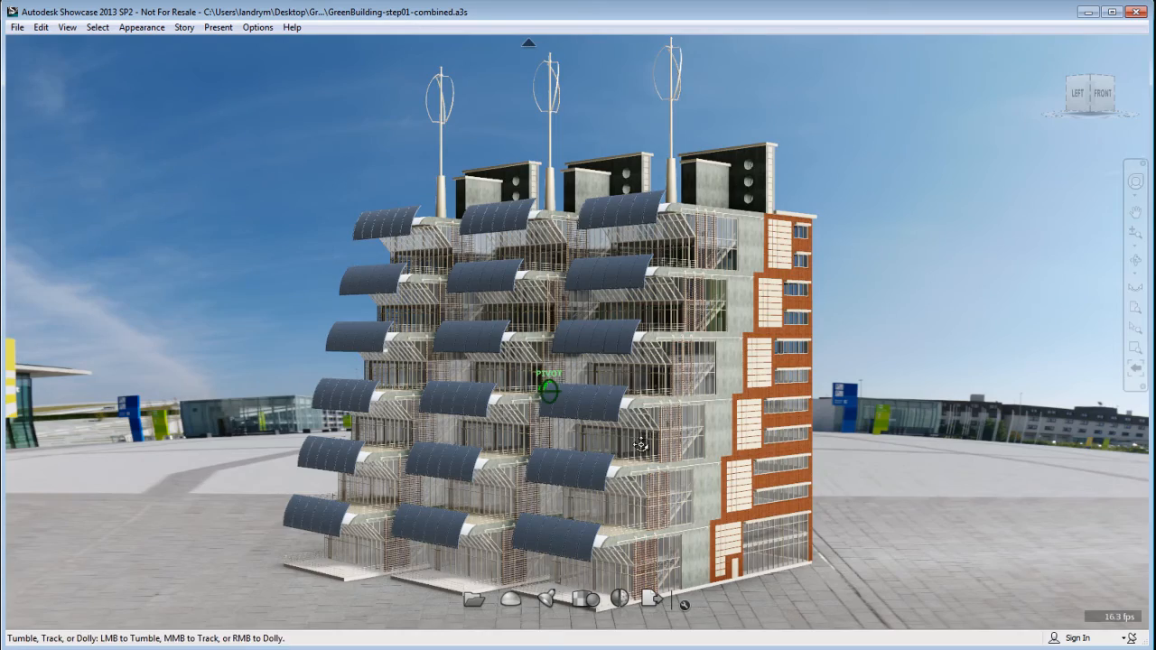
{"action": "left_click_drag", "start_coordinate": [642, 447], "coordinate": [258, 414]}
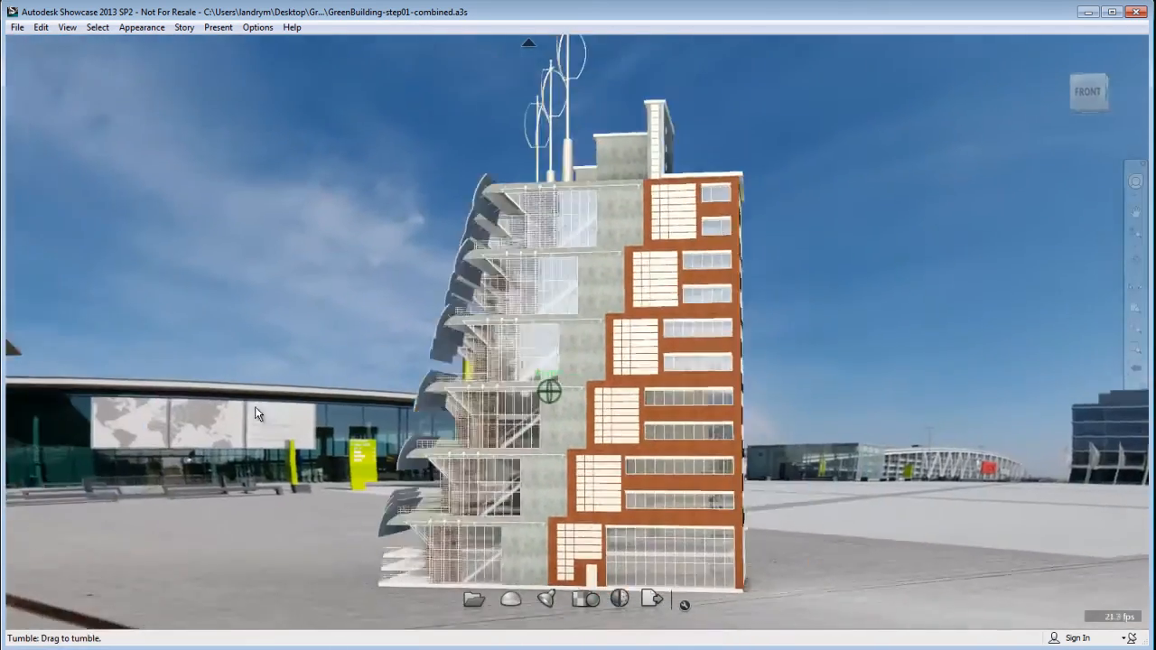
{"action": "left_click_drag", "start_coordinate": [257, 414], "coordinate": [604, 425]}
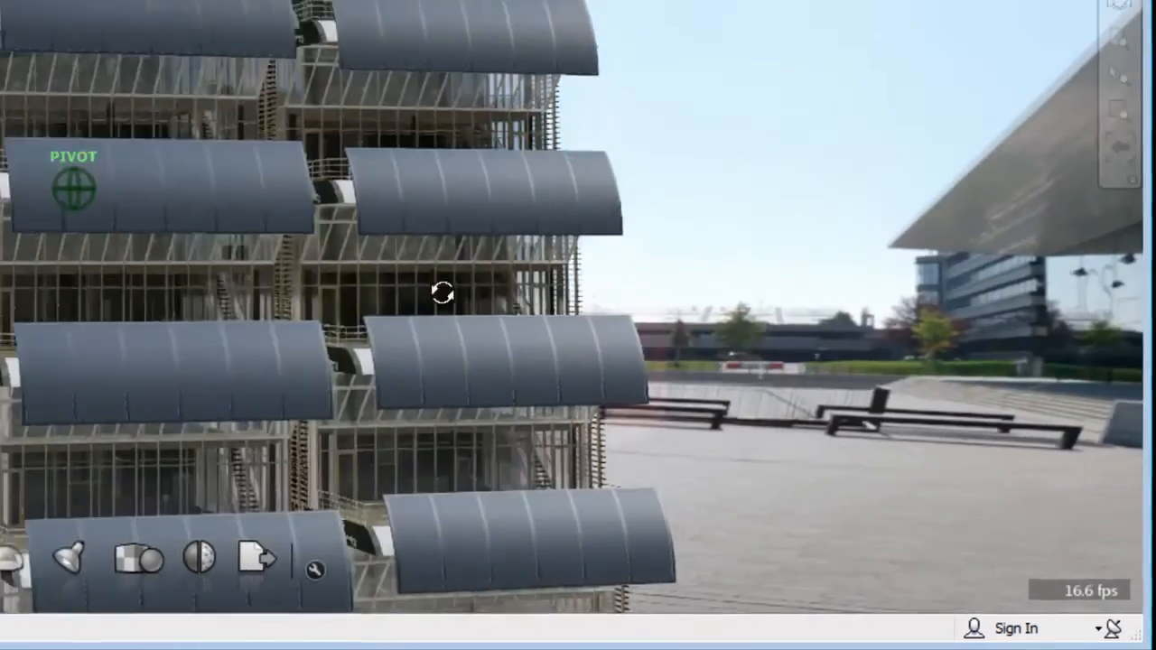
{"action": "left_click_drag", "start_coordinate": [443, 293], "coordinate": [360, 442]}
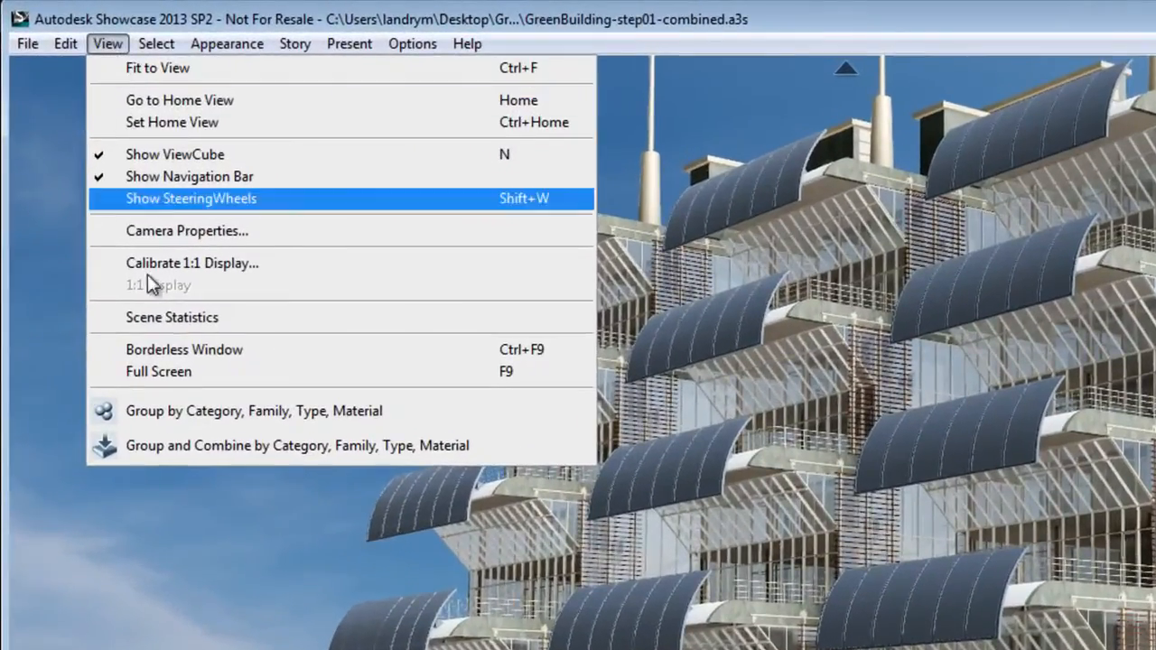
{"action": "left_click", "coordinate": [171, 317]}
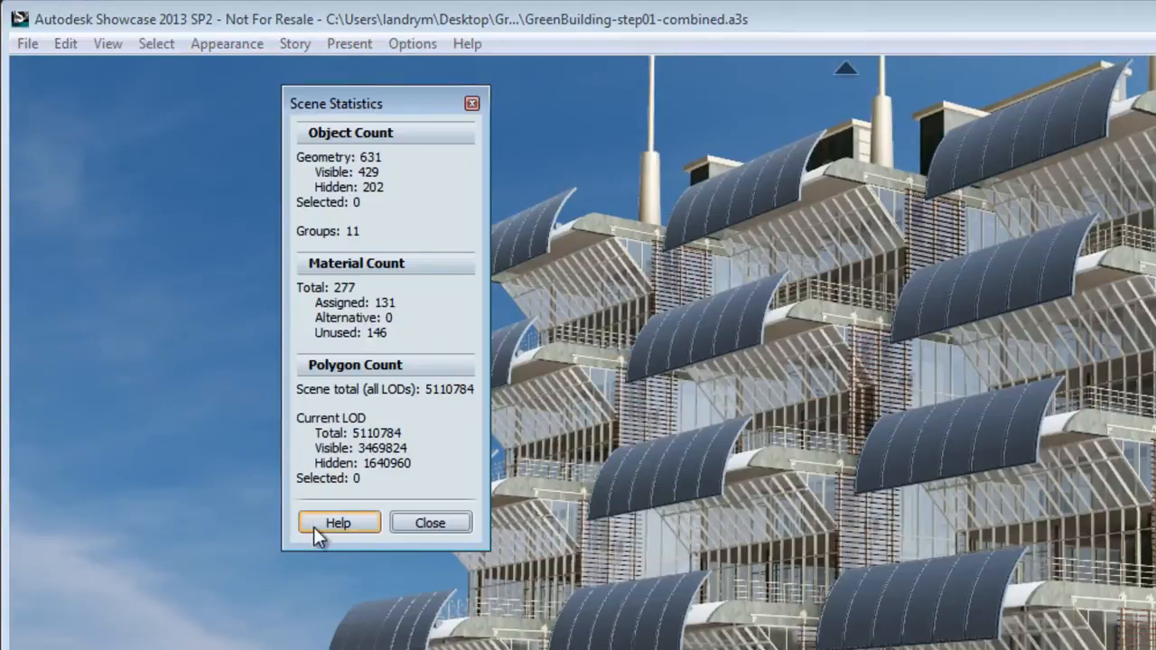
{"action": "mouse_move", "coordinate": [298, 416]}
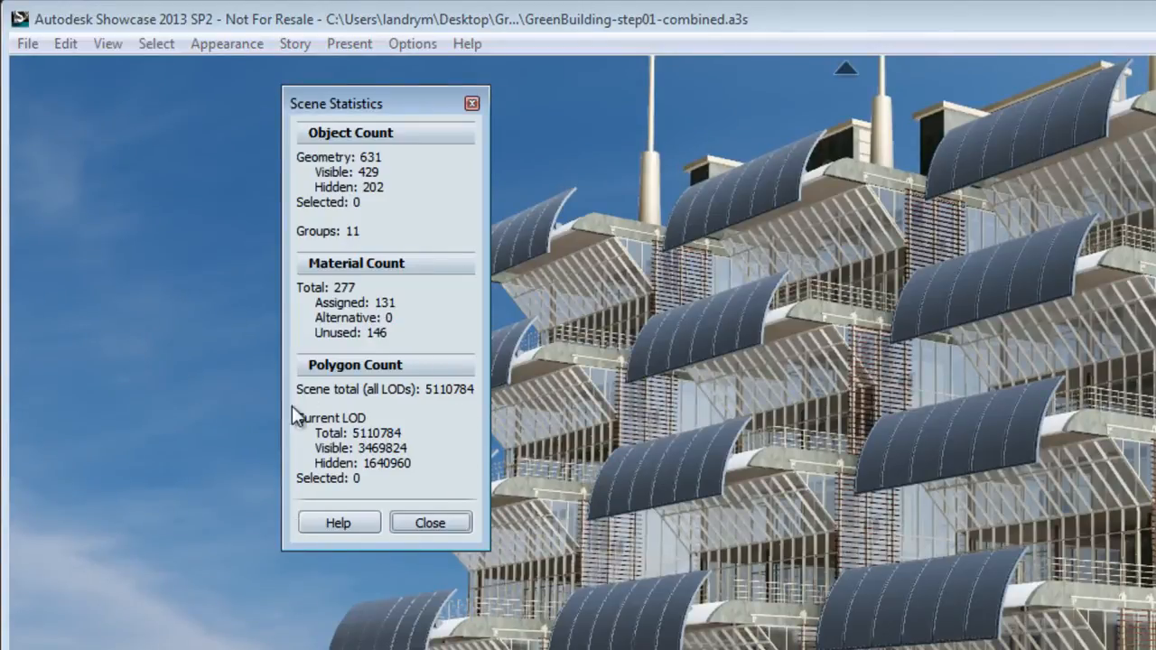
{"action": "mouse_move", "coordinate": [365, 176]}
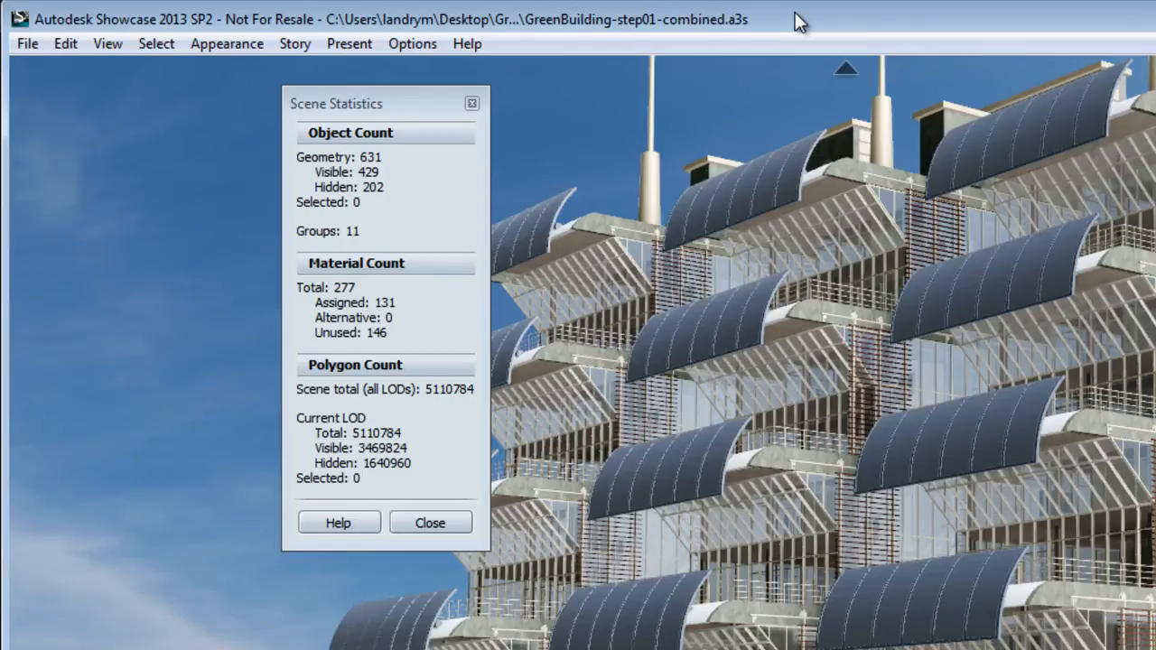
{"action": "mouse_move", "coordinate": [468, 121]}
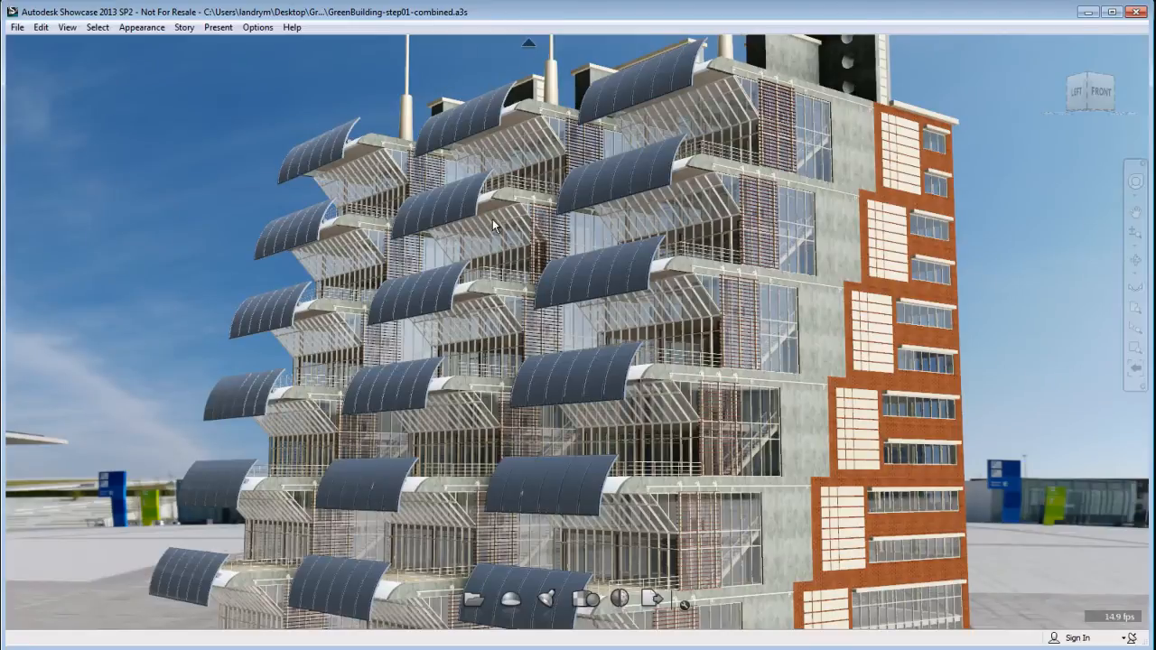
Unhide the furniture and surrounding files, expand the shell file, and select the turbine entry
{"action": "left_click_drag", "start_coordinate": [492, 225], "coordinate": [479, 369]}
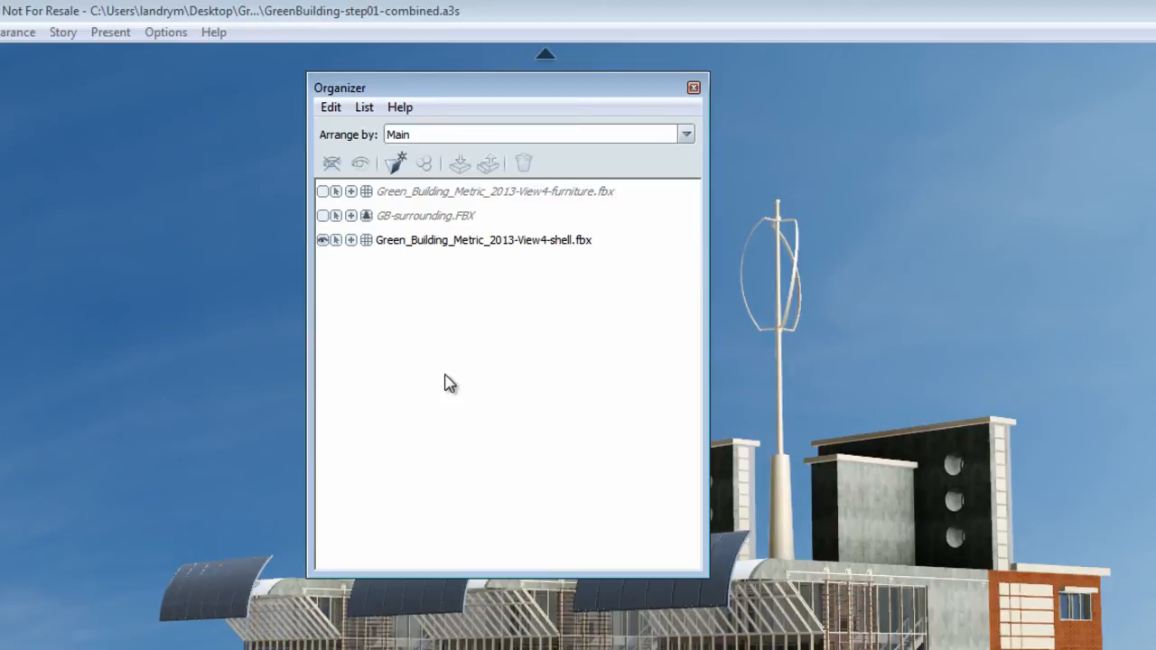
{"action": "left_click", "coordinate": [495, 191]}
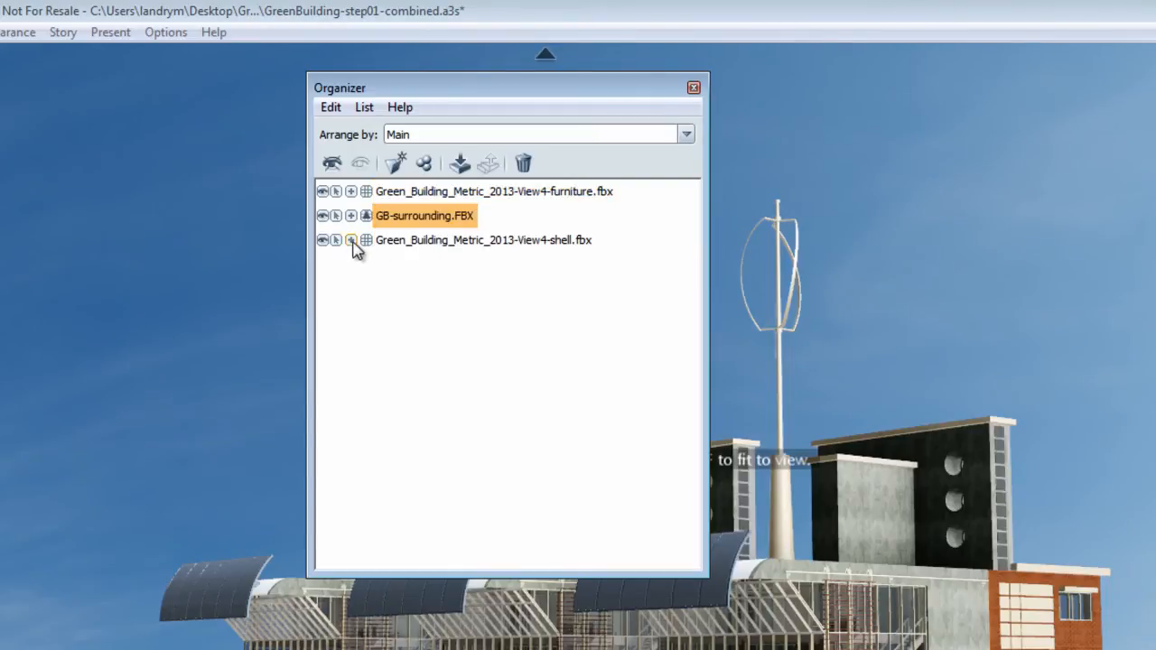
{"action": "left_click", "coordinate": [352, 239]}
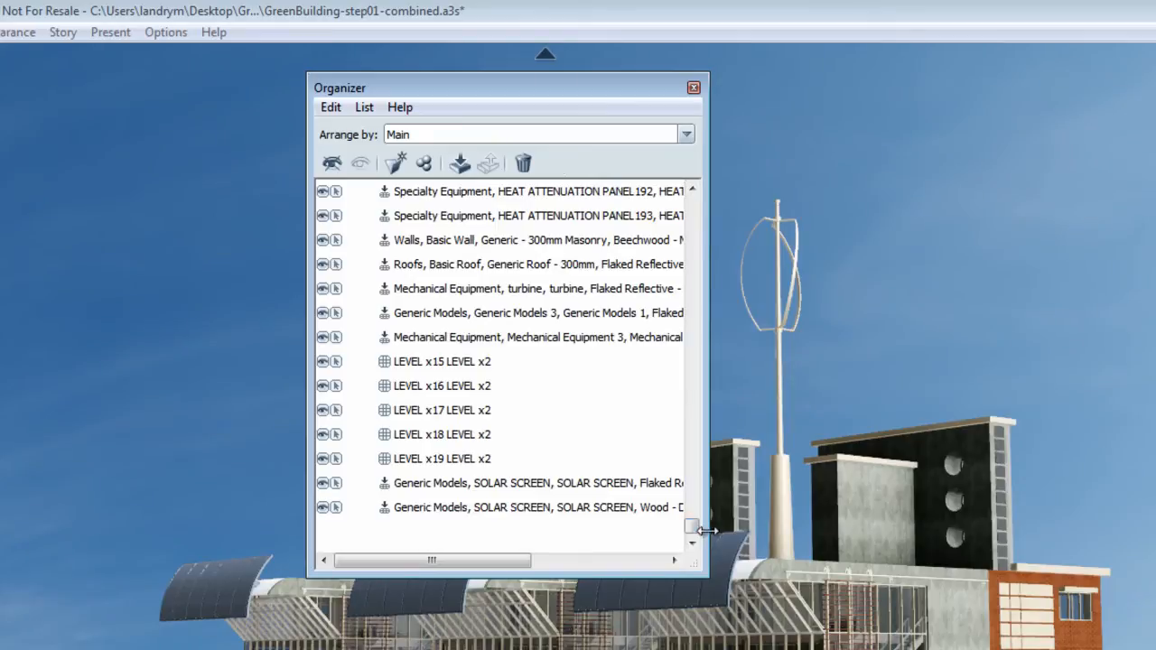
{"action": "left_click", "coordinate": [537, 288]}
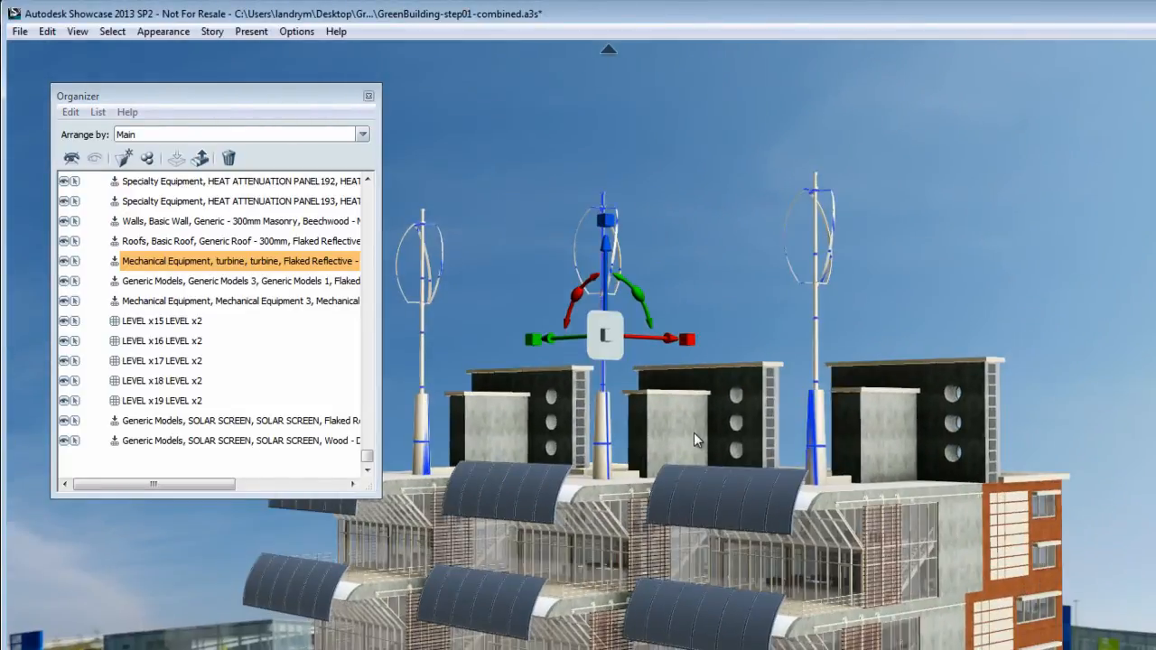
Expand the combined turbine object and shift-select its turbine parts for Combine/Separate
{"action": "right_click", "coordinate": [226, 261]}
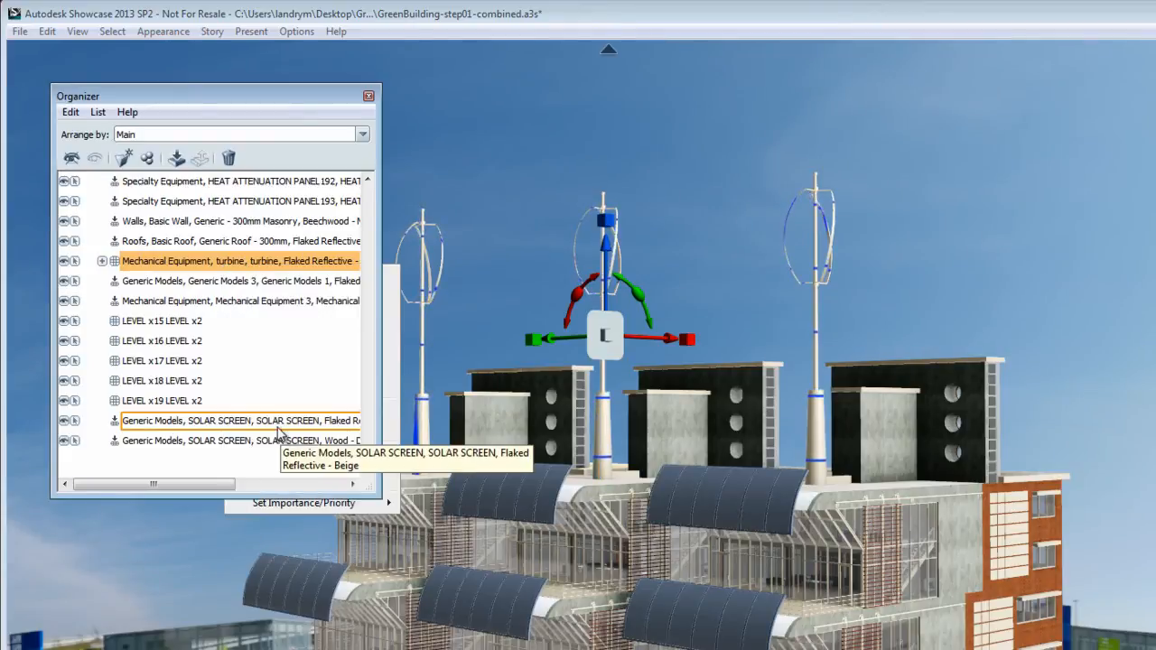
{"action": "left_click", "coordinate": [102, 261]}
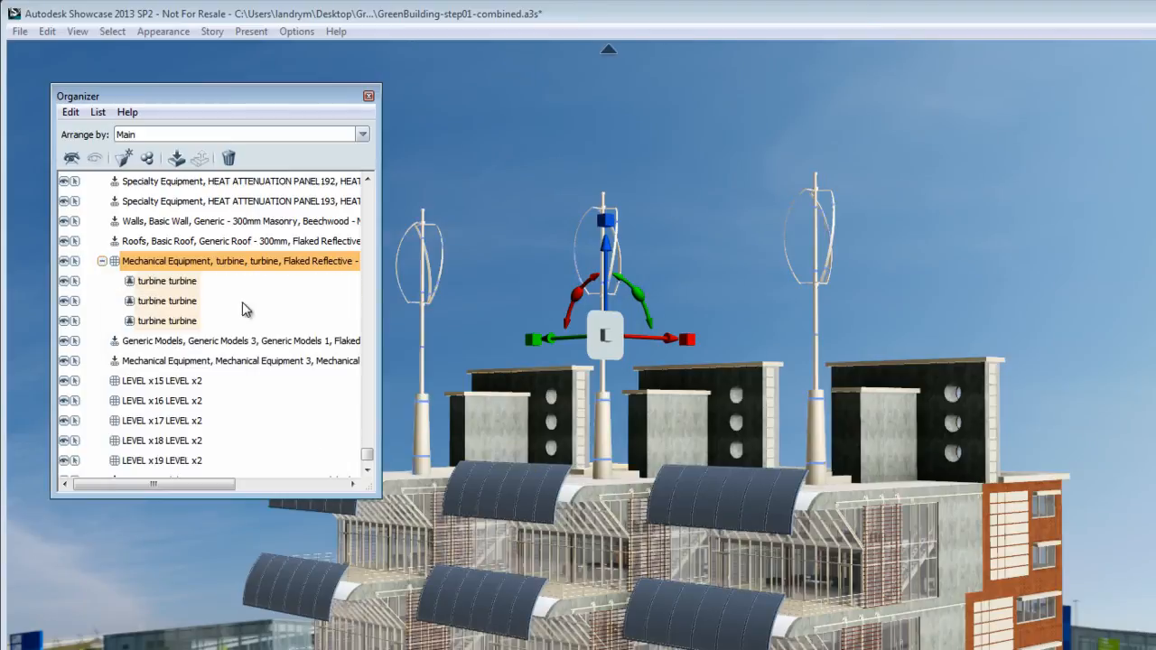
{"action": "left_click", "coordinate": [166, 281]}
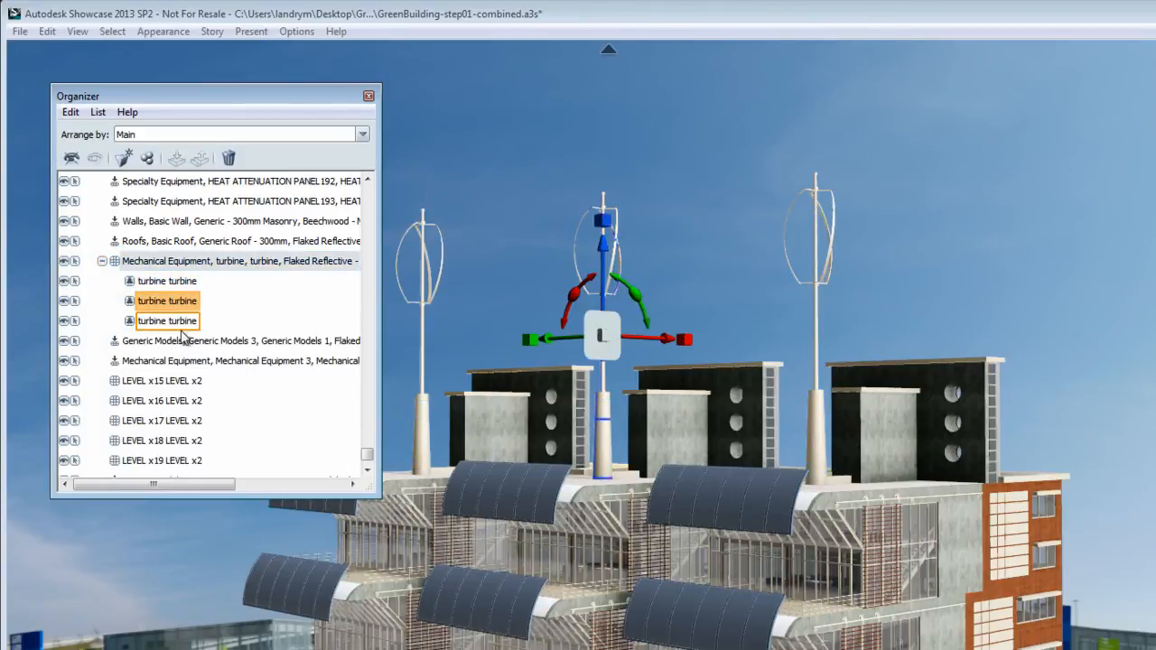
{"action": "left_click", "coordinate": [166, 321]}
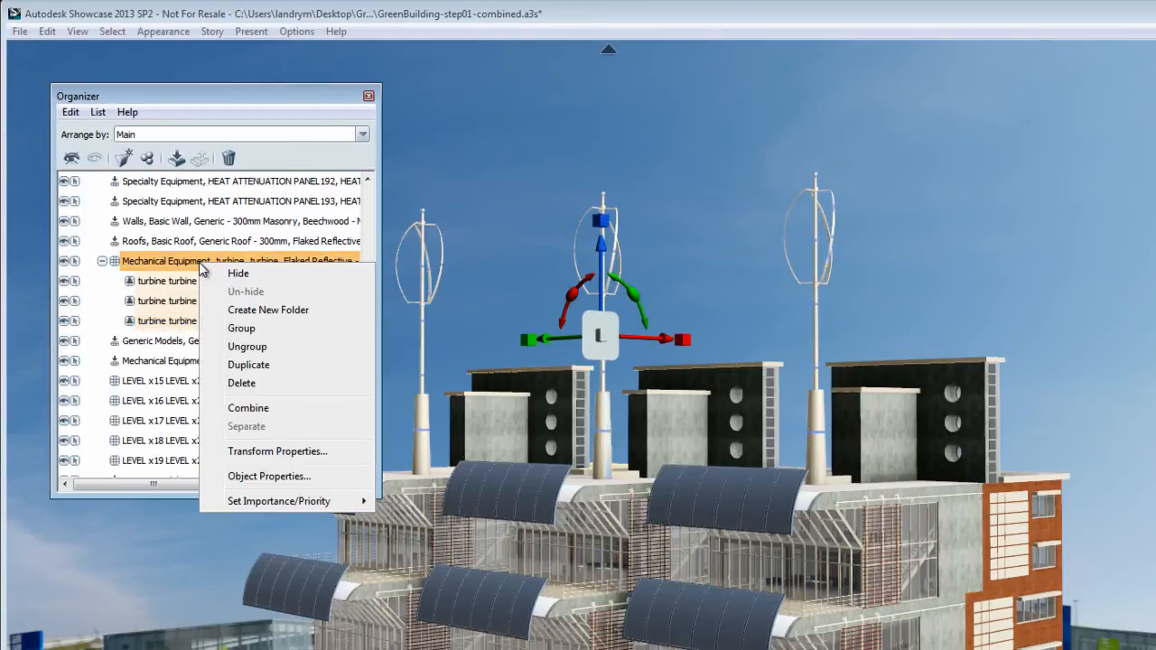
{"action": "left_click", "coordinate": [249, 407]}
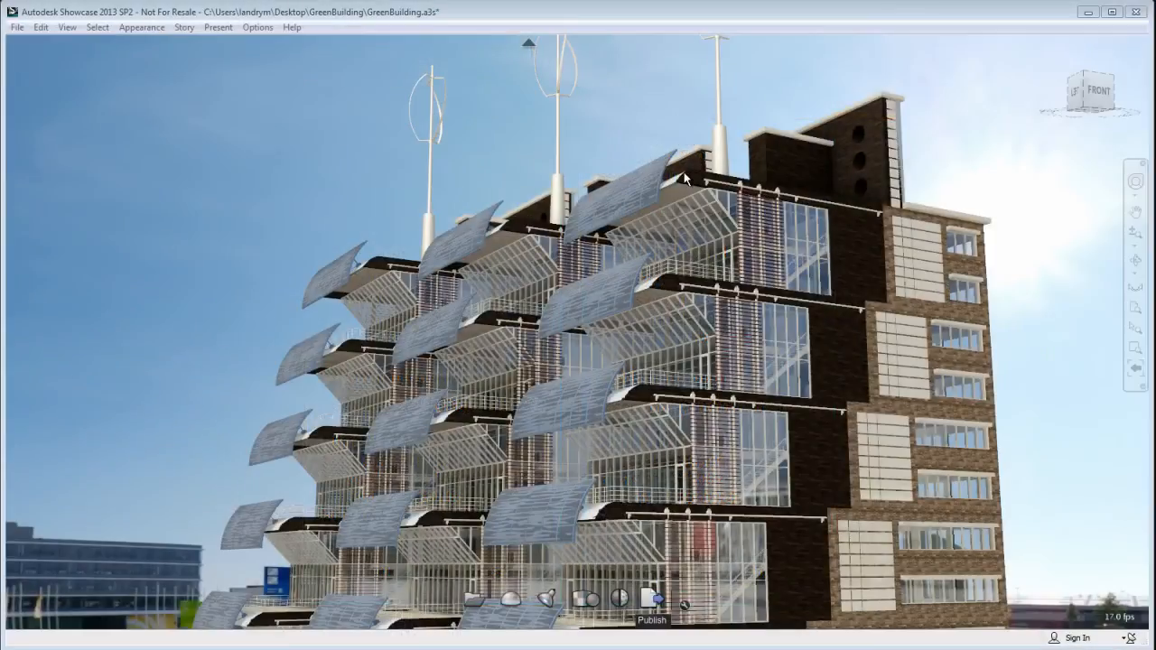
Check Import Status: furniture, surrounding and shell files all converted and loaded
{"action": "left_click", "coordinate": [67, 27]}
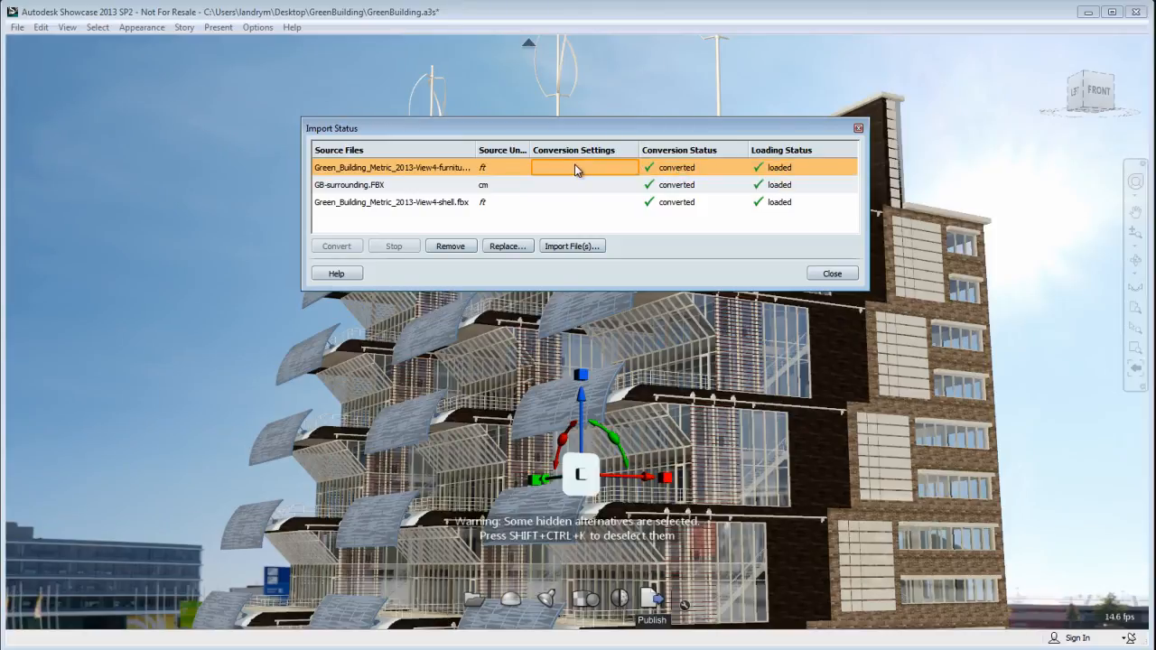
{"action": "left_click", "coordinate": [583, 167]}
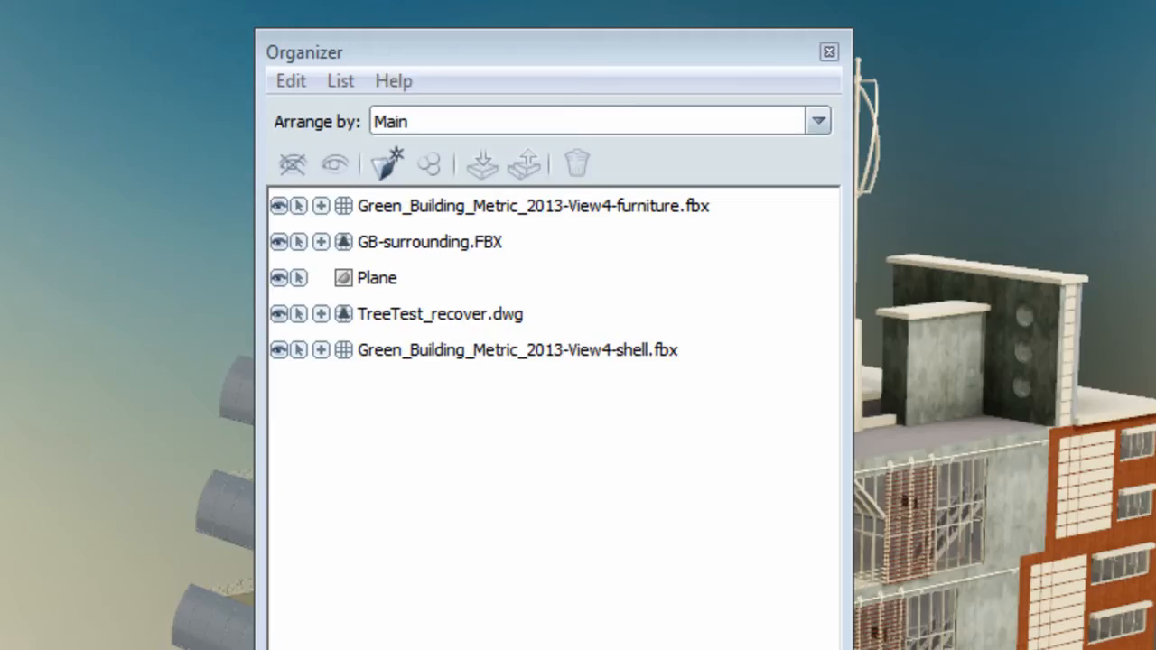
{"action": "mouse_move", "coordinate": [276, 627]}
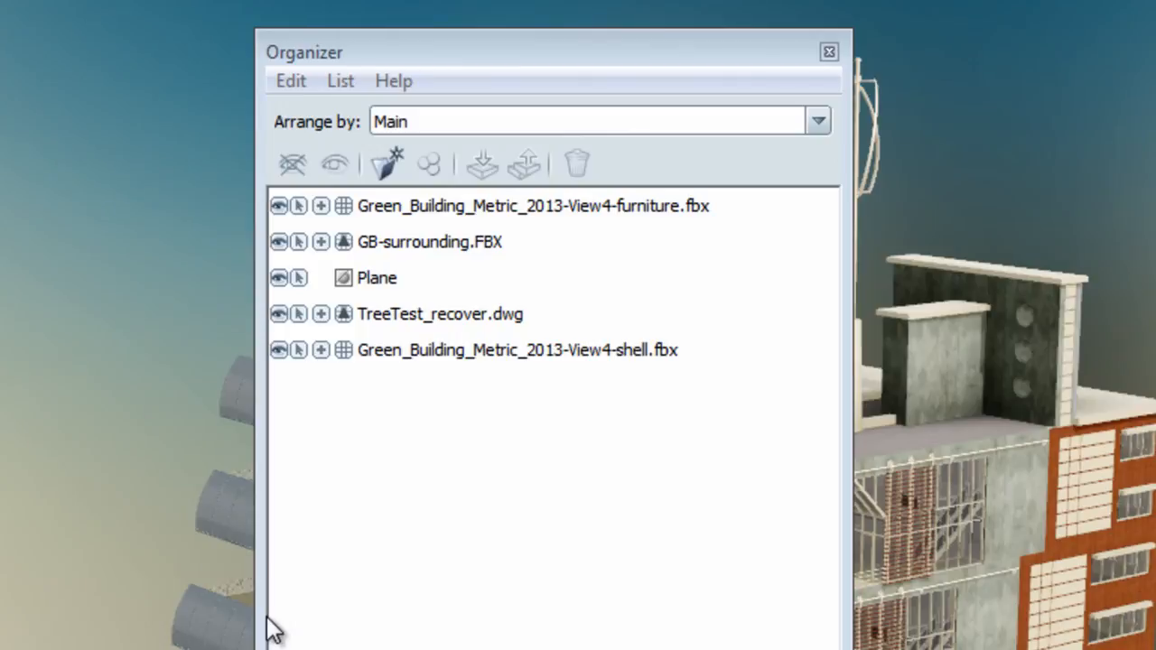
{"action": "mouse_move", "coordinate": [597, 438]}
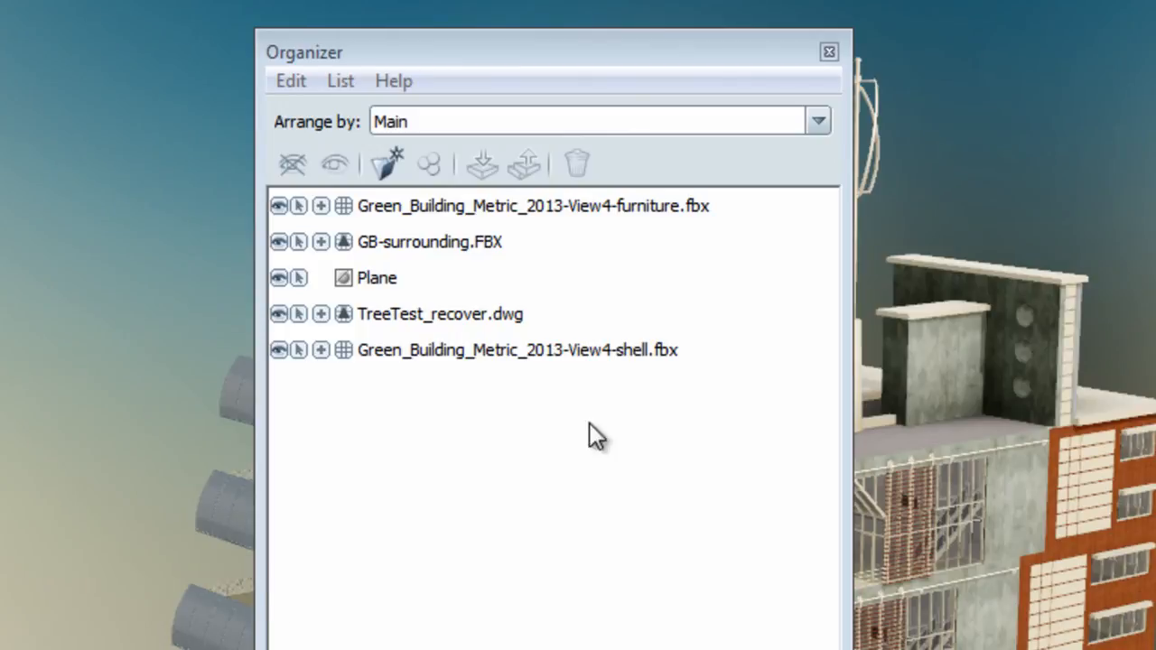
Arrange the Organizer by Revit Project Browser and expand Doors to show Sliding-Closet
{"action": "left_click", "coordinate": [818, 121]}
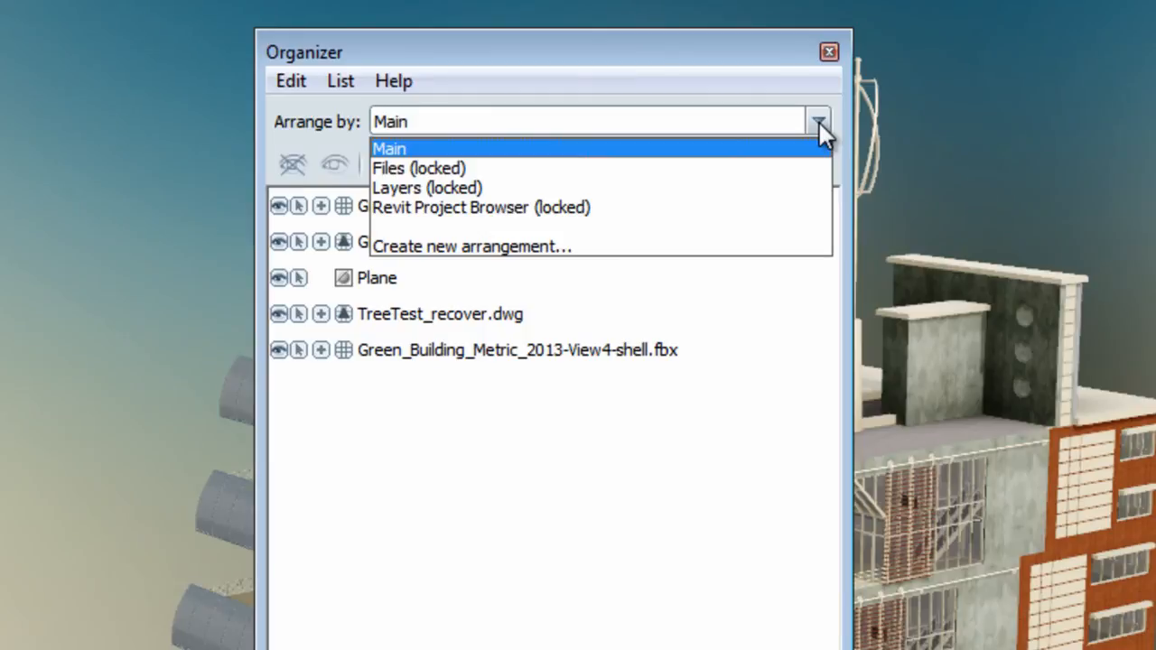
{"action": "mouse_move", "coordinate": [795, 207]}
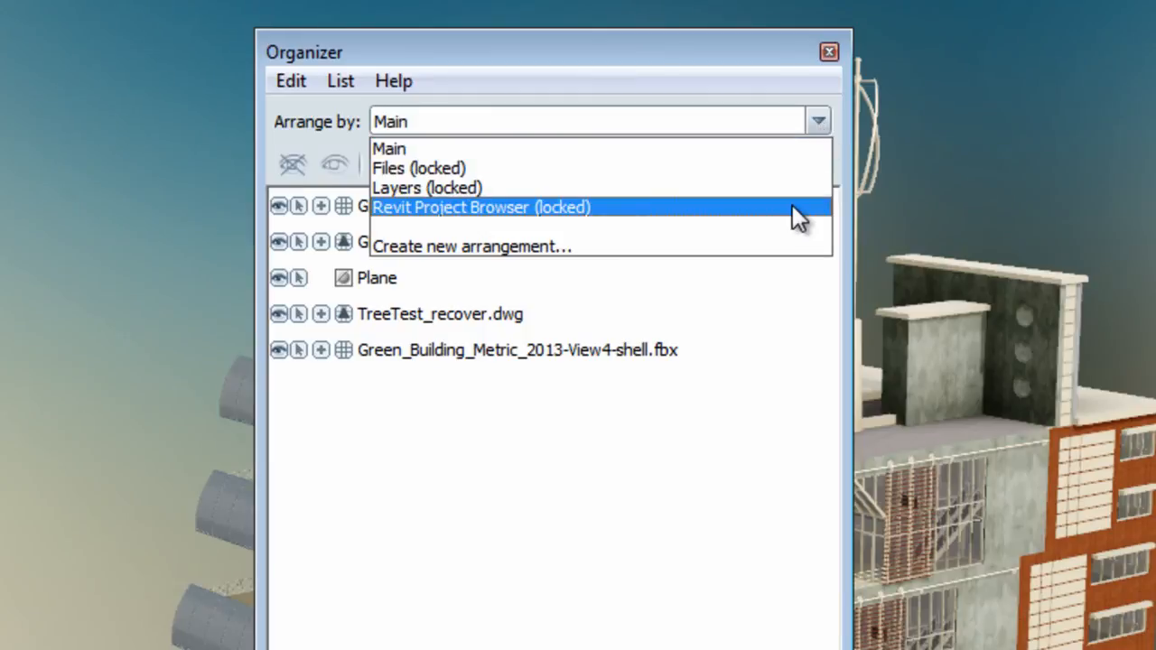
{"action": "left_click", "coordinate": [482, 207]}
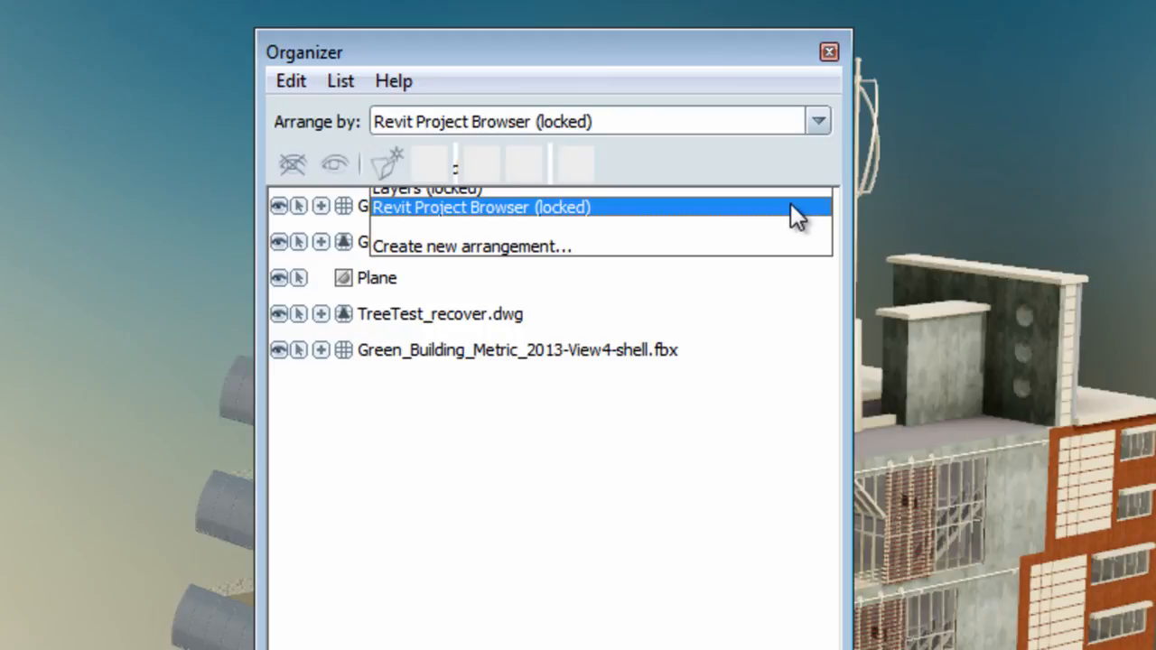
{"action": "left_click", "coordinate": [482, 207]}
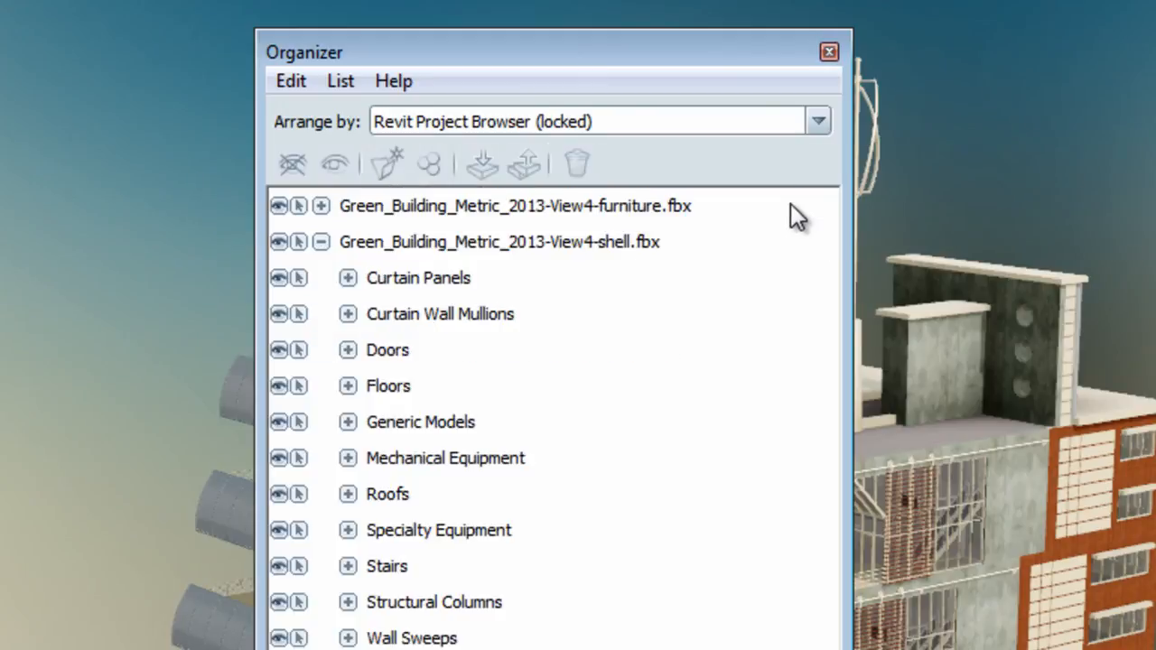
{"action": "left_click", "coordinate": [388, 495]}
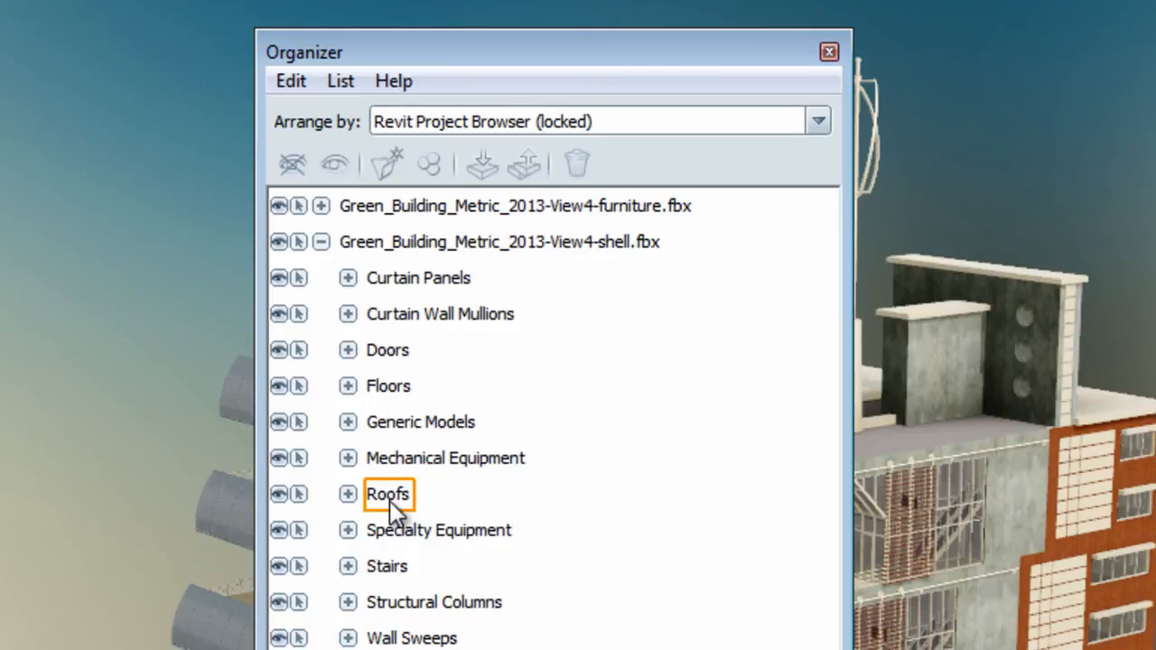
{"action": "mouse_move", "coordinate": [388, 350]}
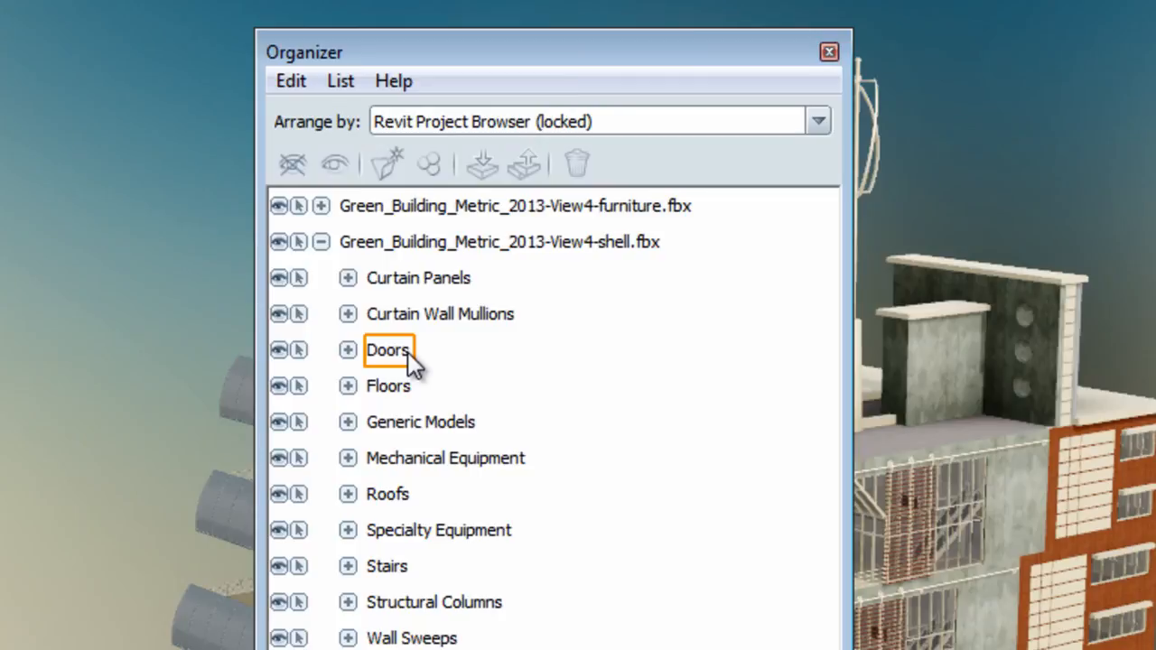
{"action": "left_click", "coordinate": [348, 350]}
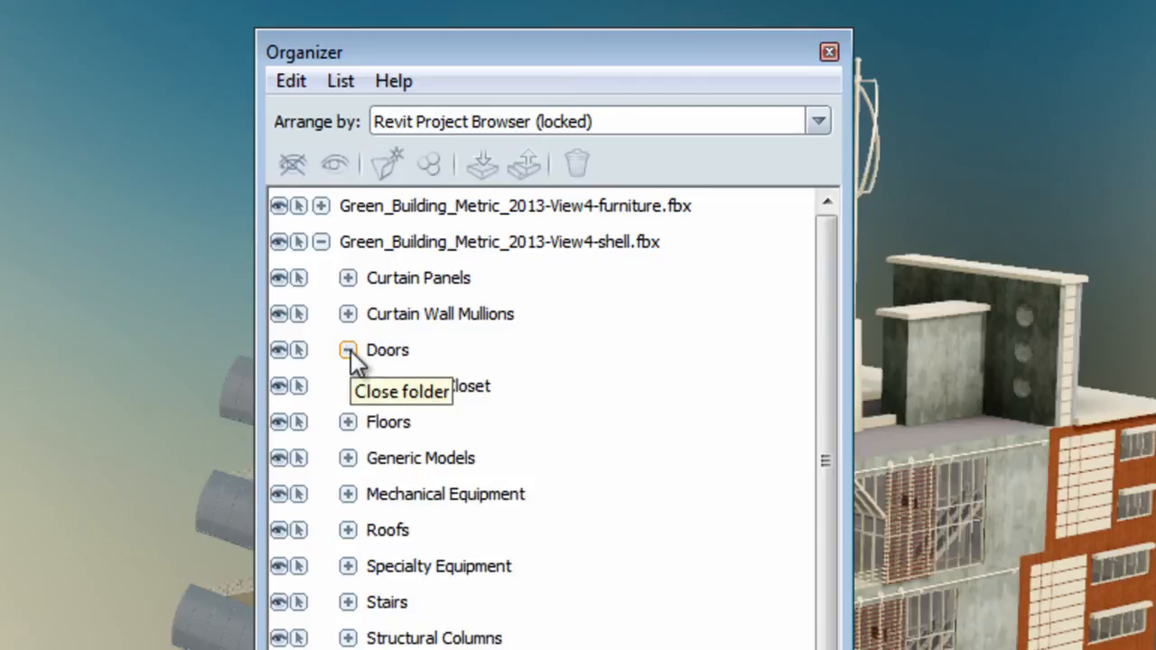
{"action": "left_click", "coordinate": [348, 351]}
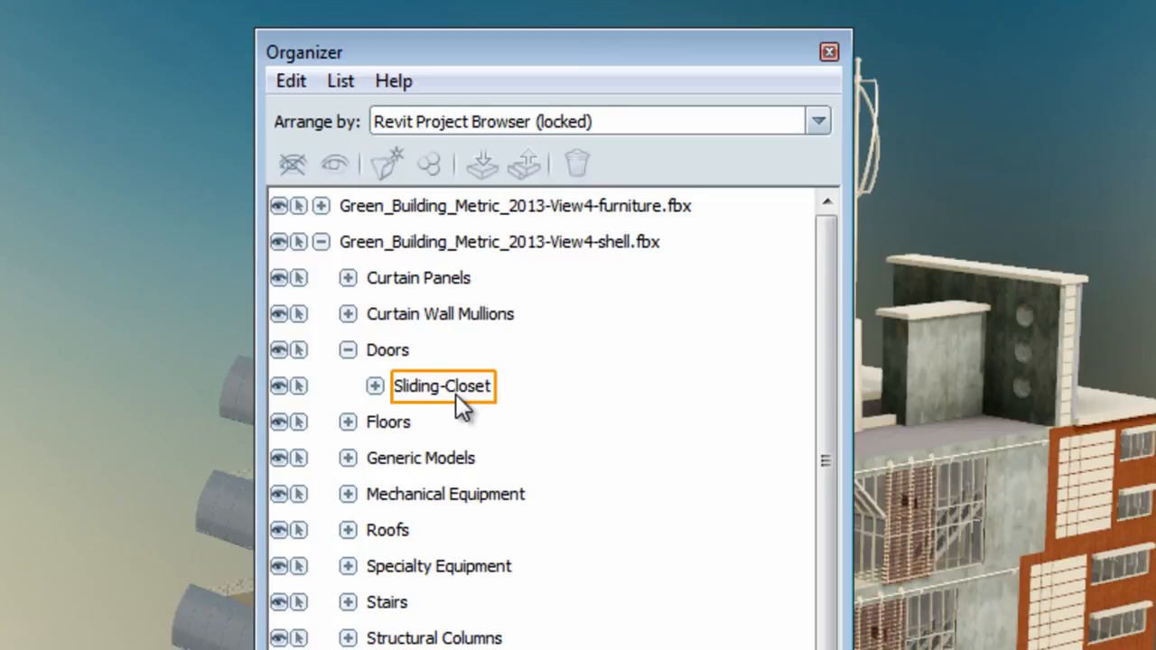
{"action": "left_click", "coordinate": [442, 386]}
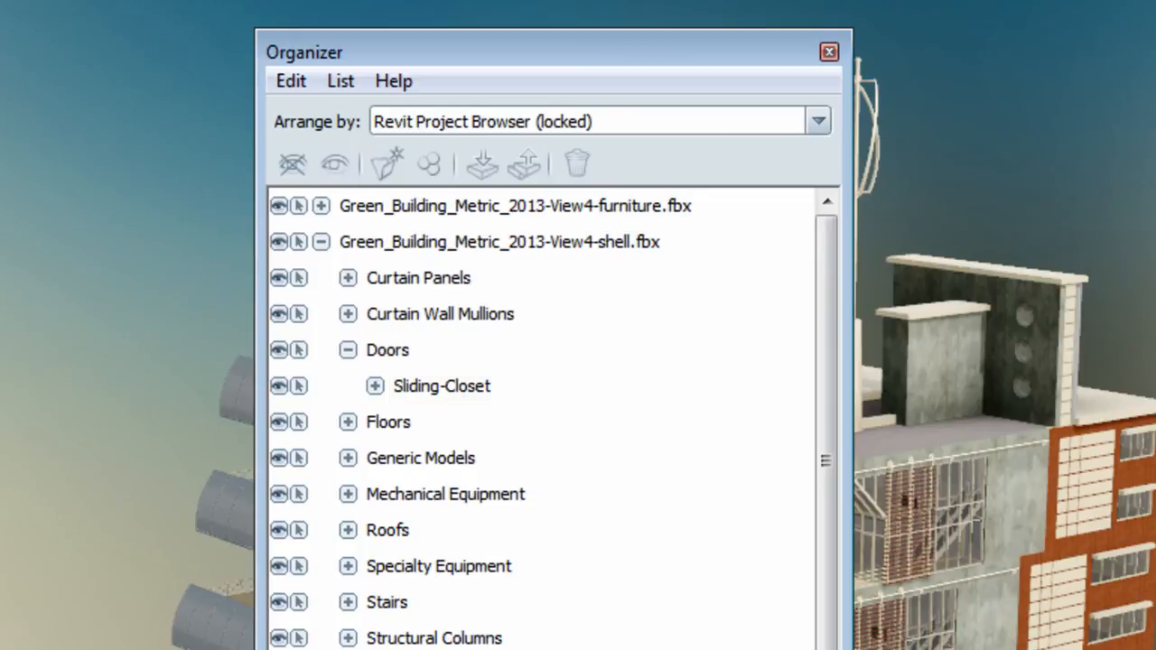